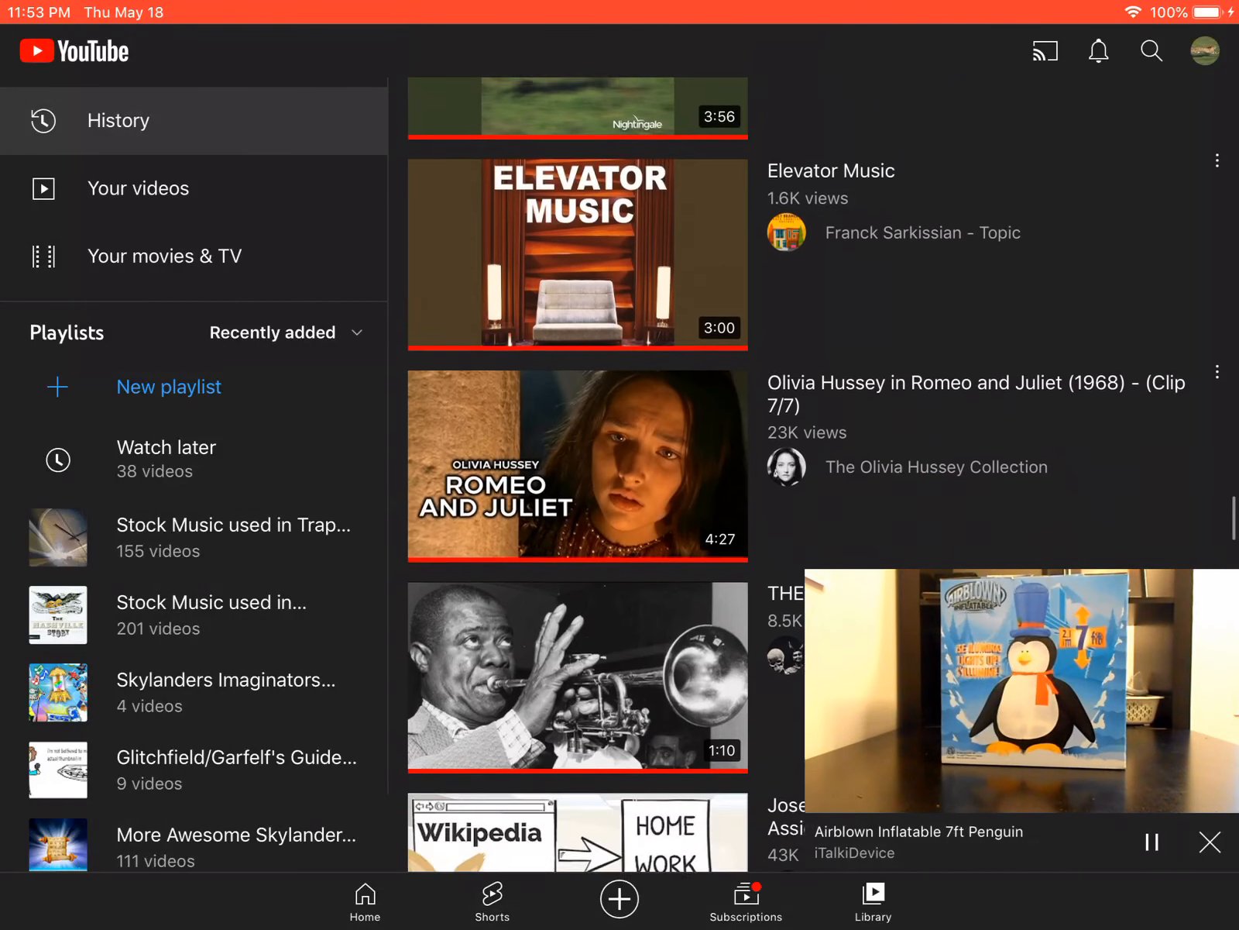
scroll(down, 3)
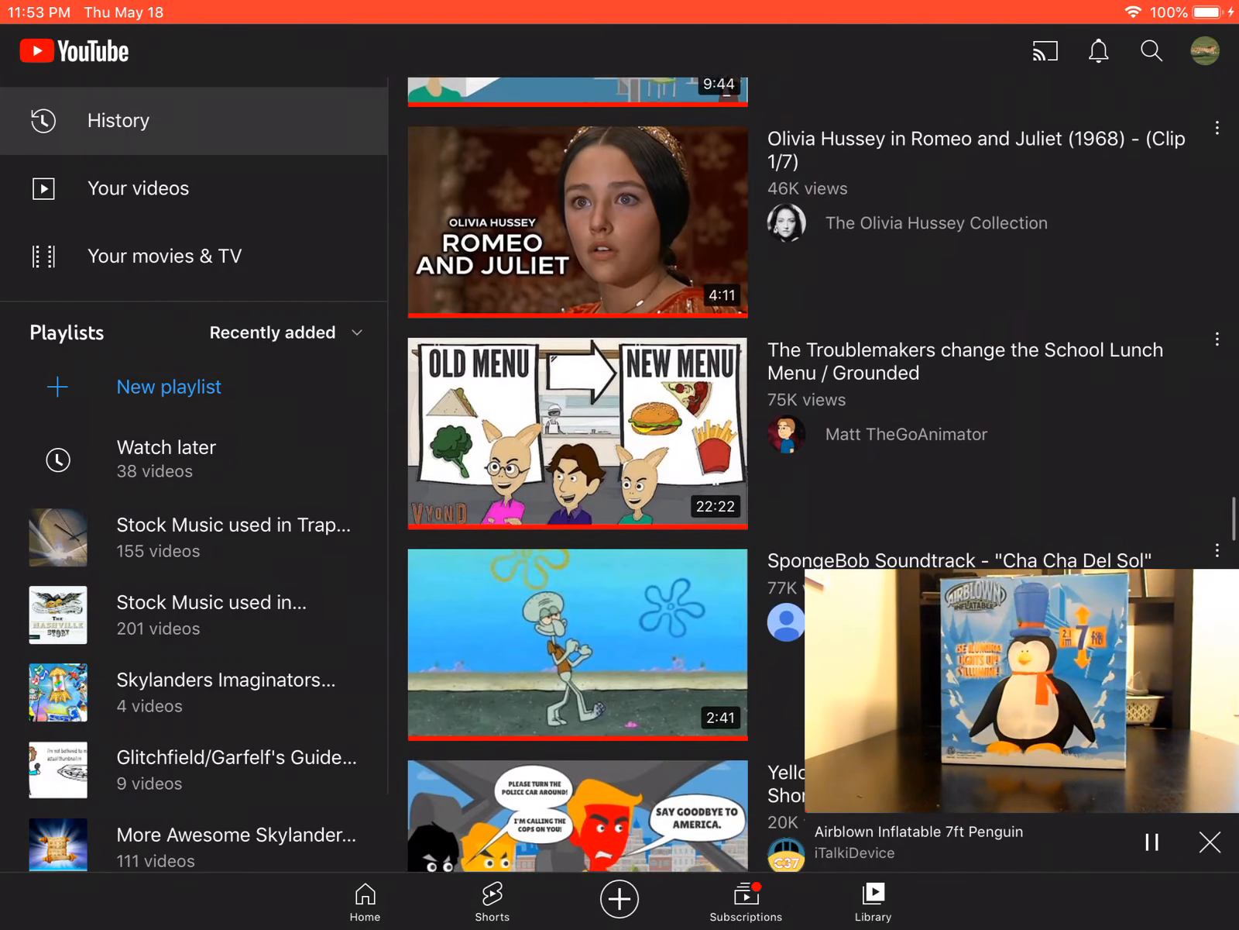
scroll(down, 3)
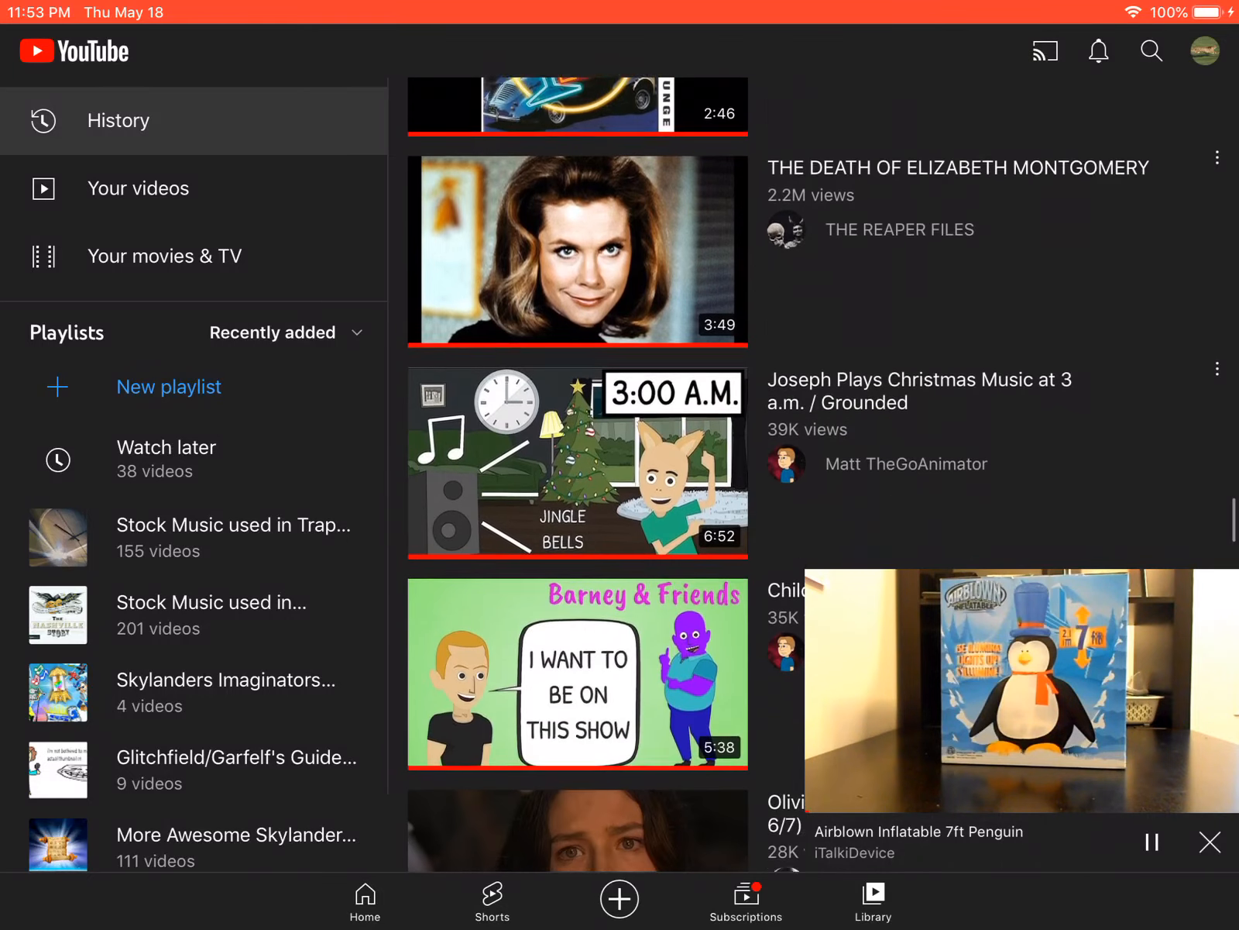
scroll(down, 3)
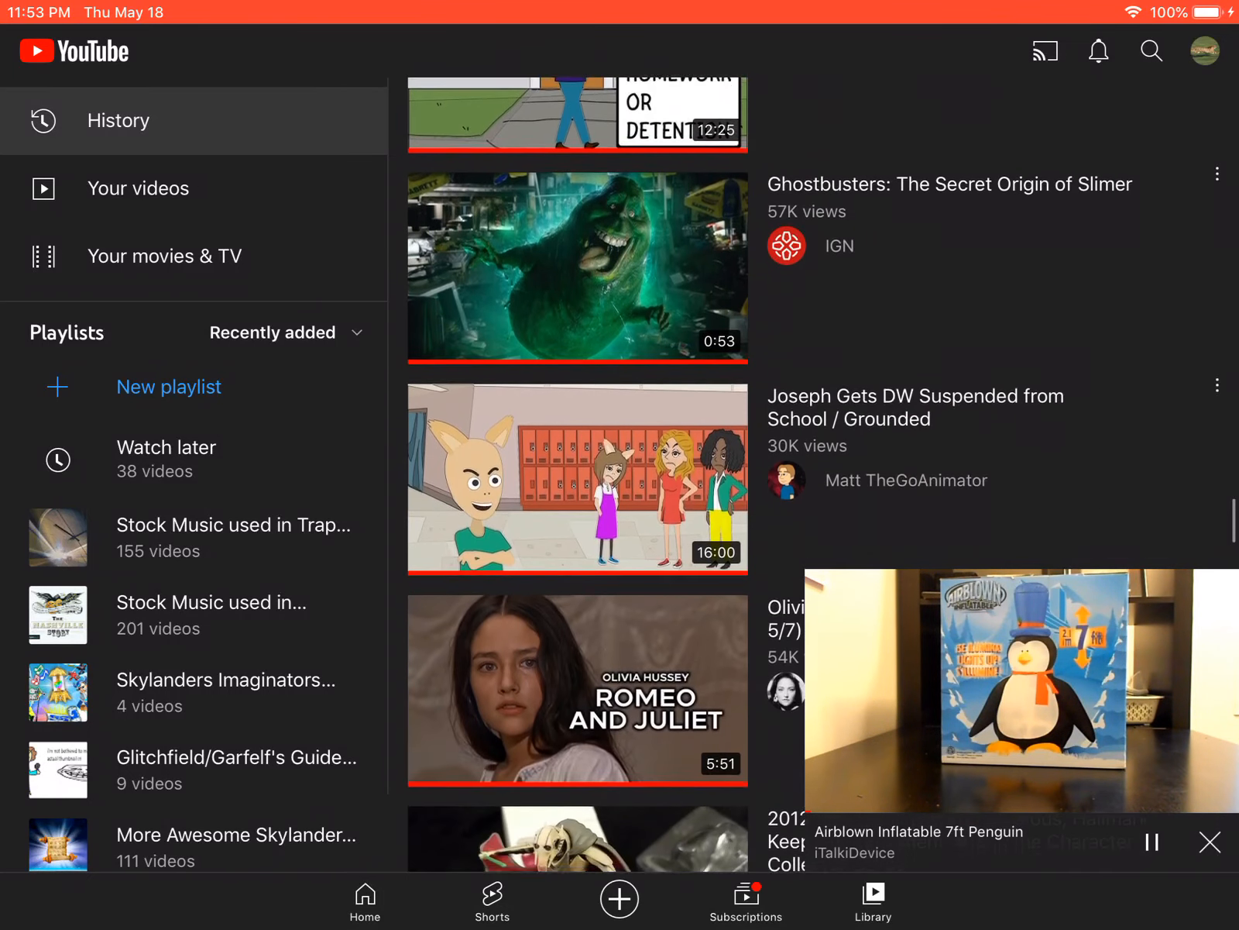
scroll(down, 3)
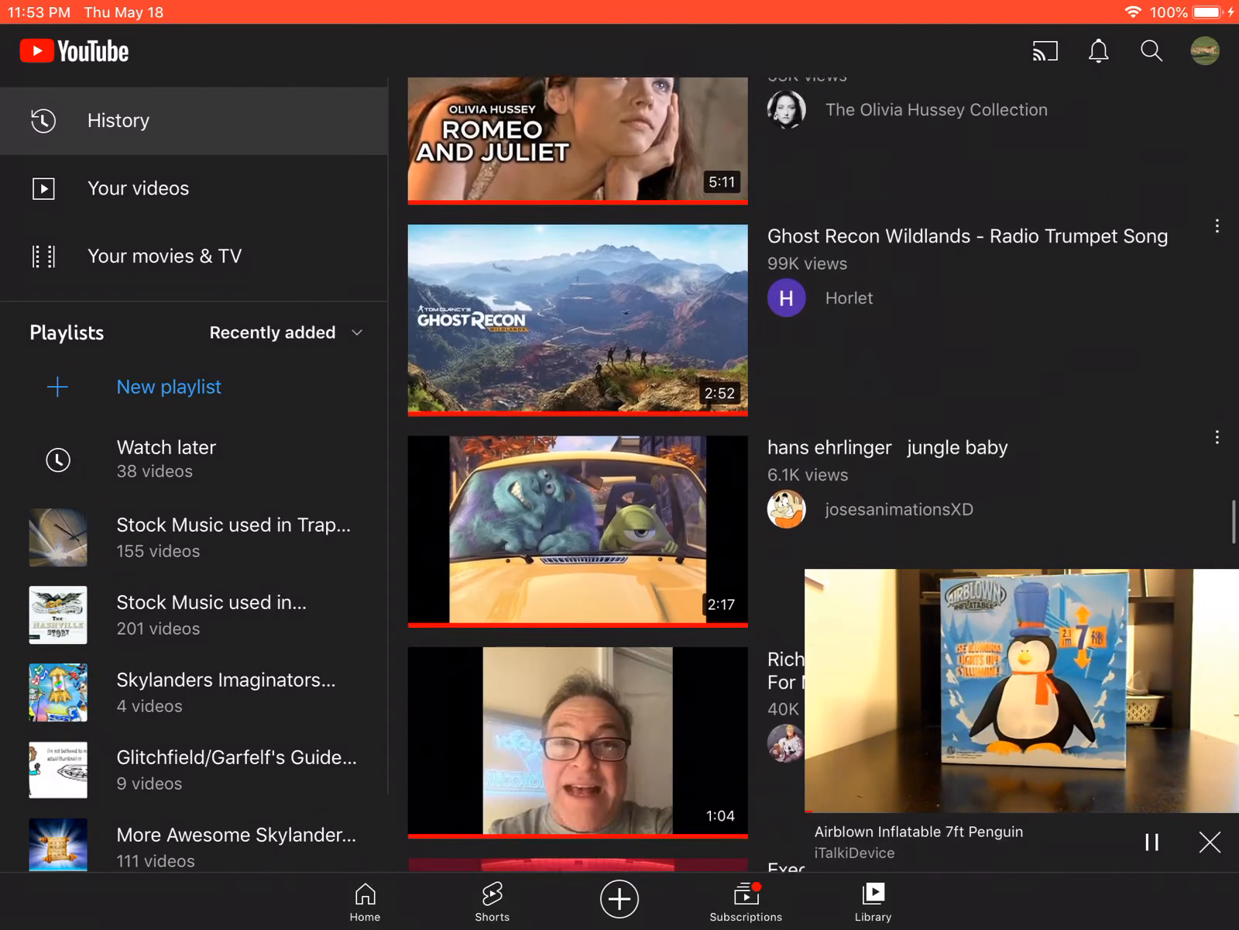
scroll(down, 3)
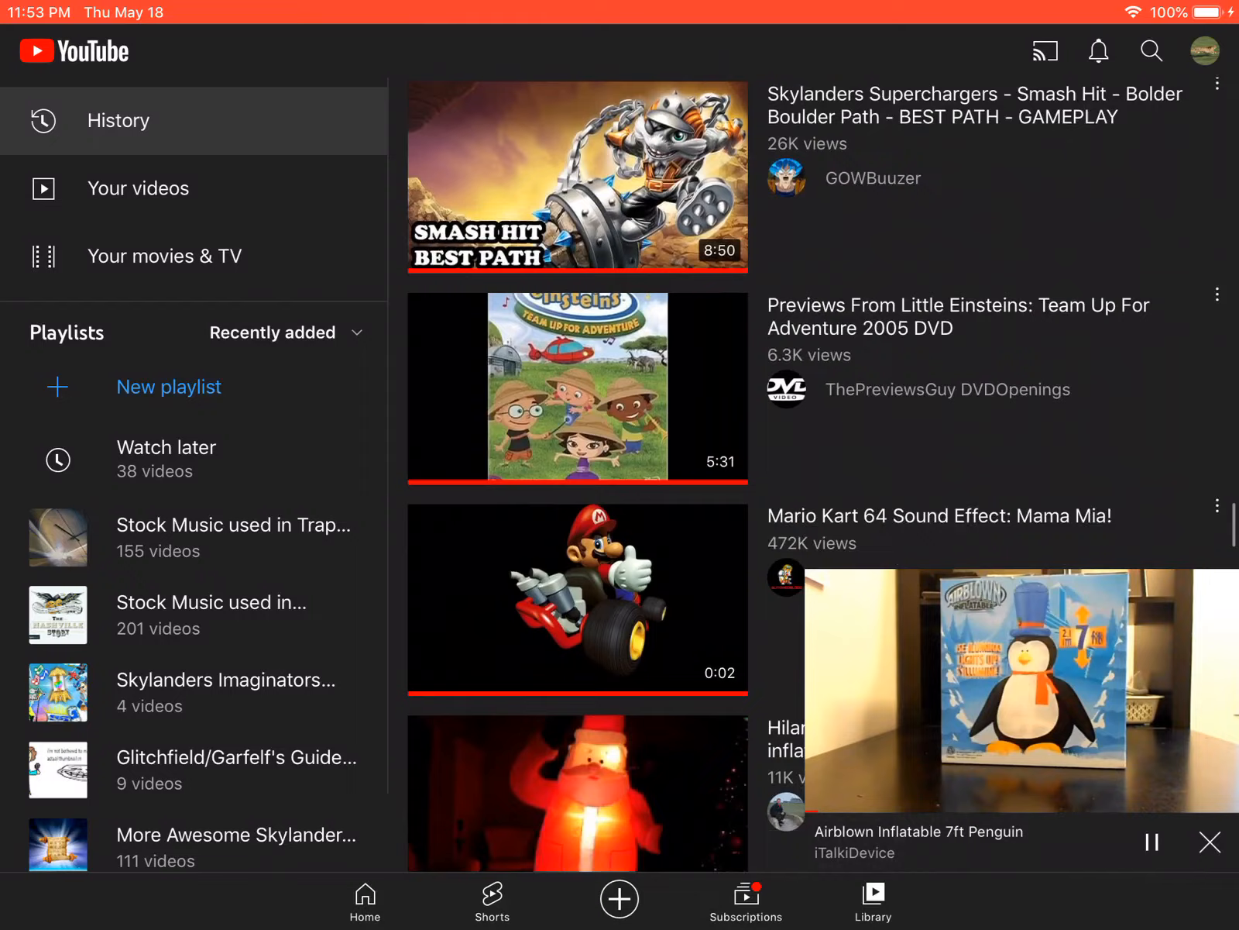
scroll(down, 3)
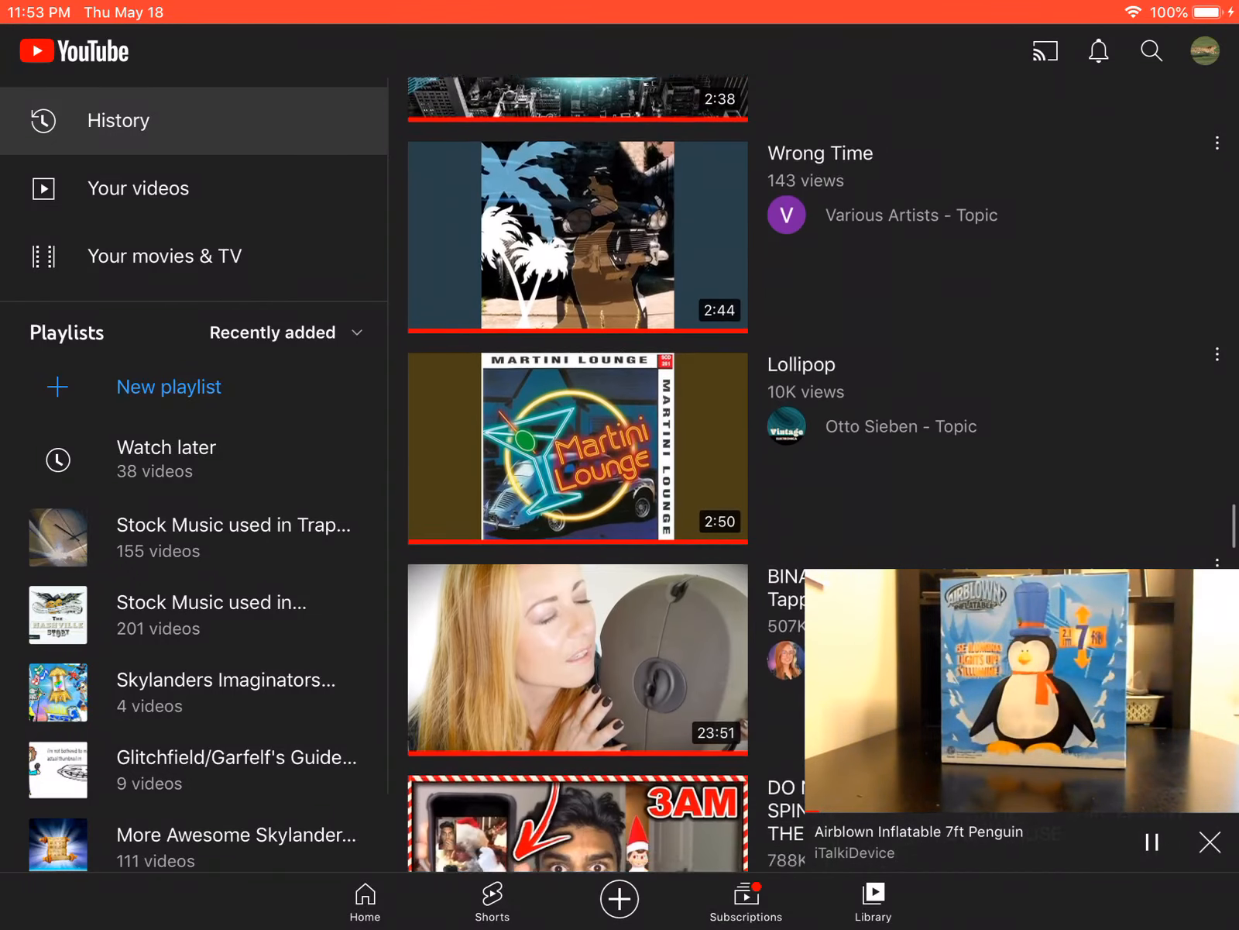
scroll(up, 3)
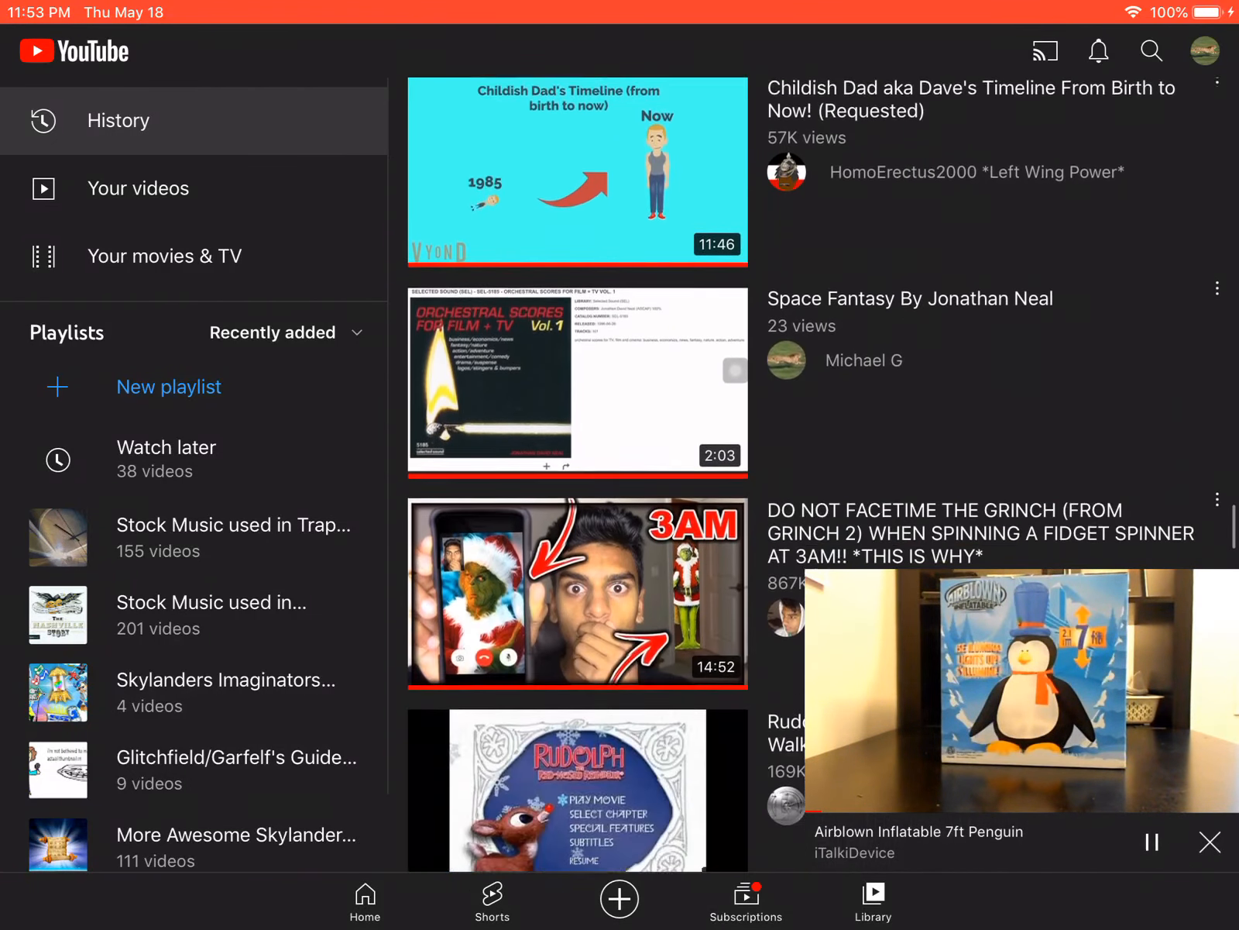
scroll(down, 3)
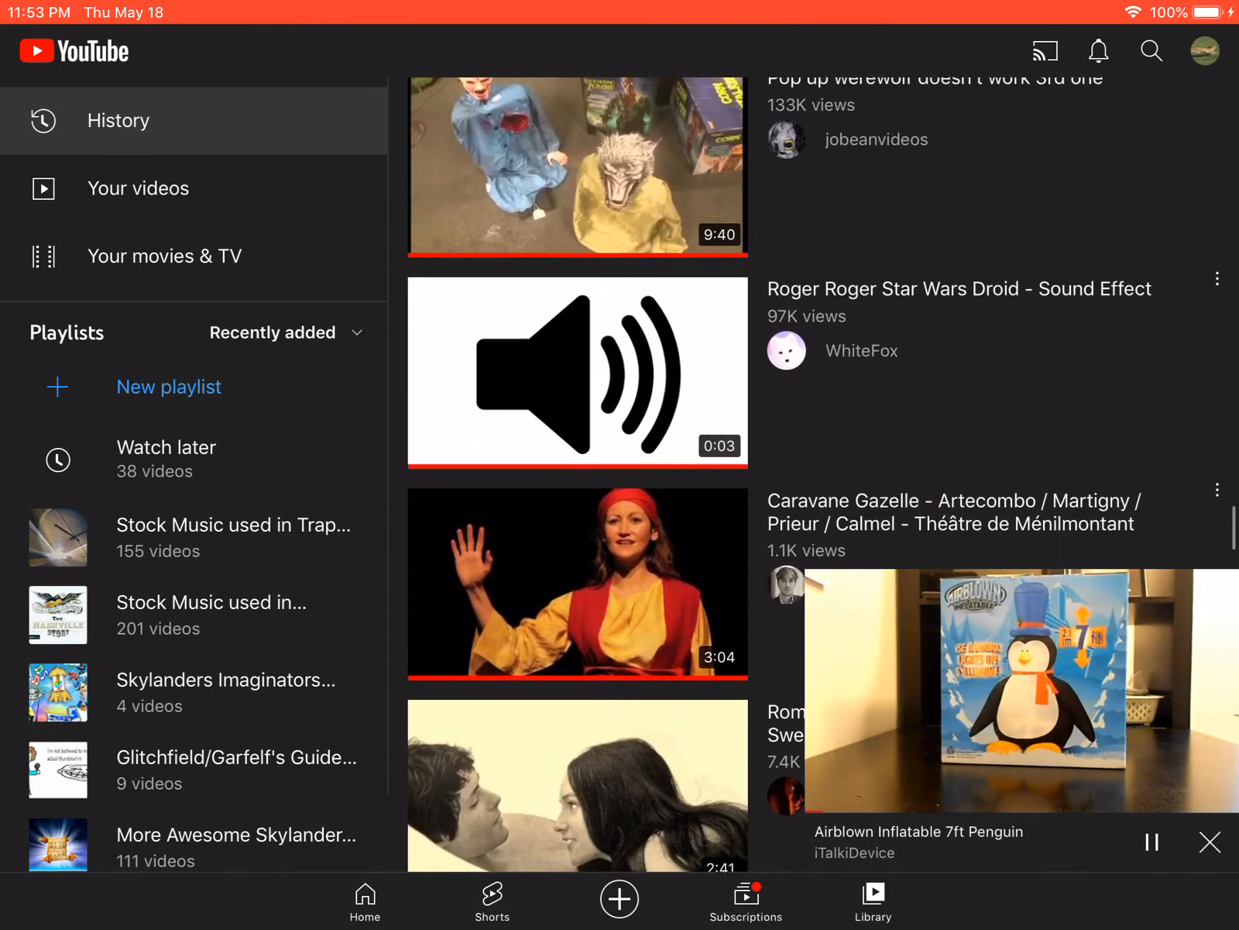
scroll(down, 3)
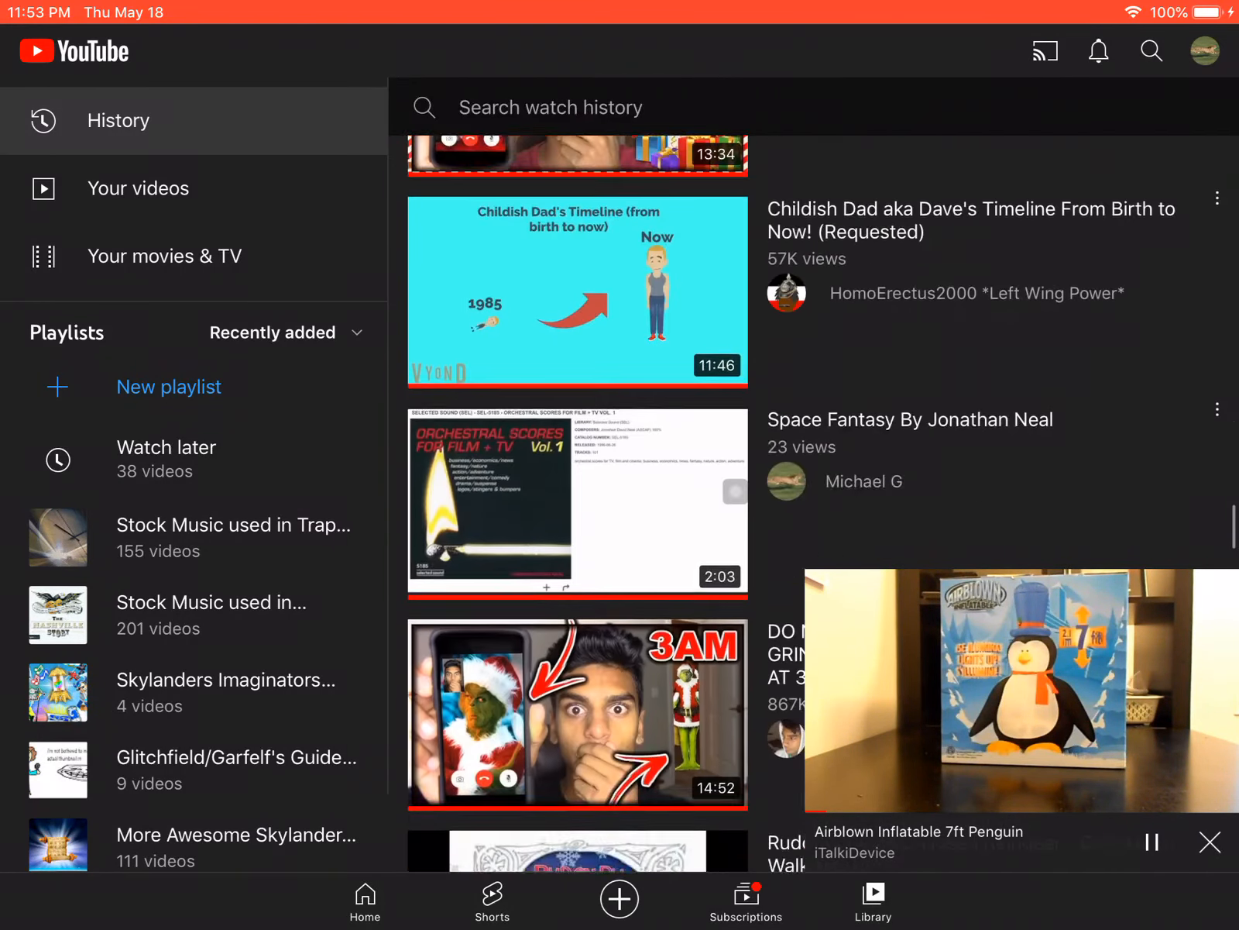
scroll(down, 3)
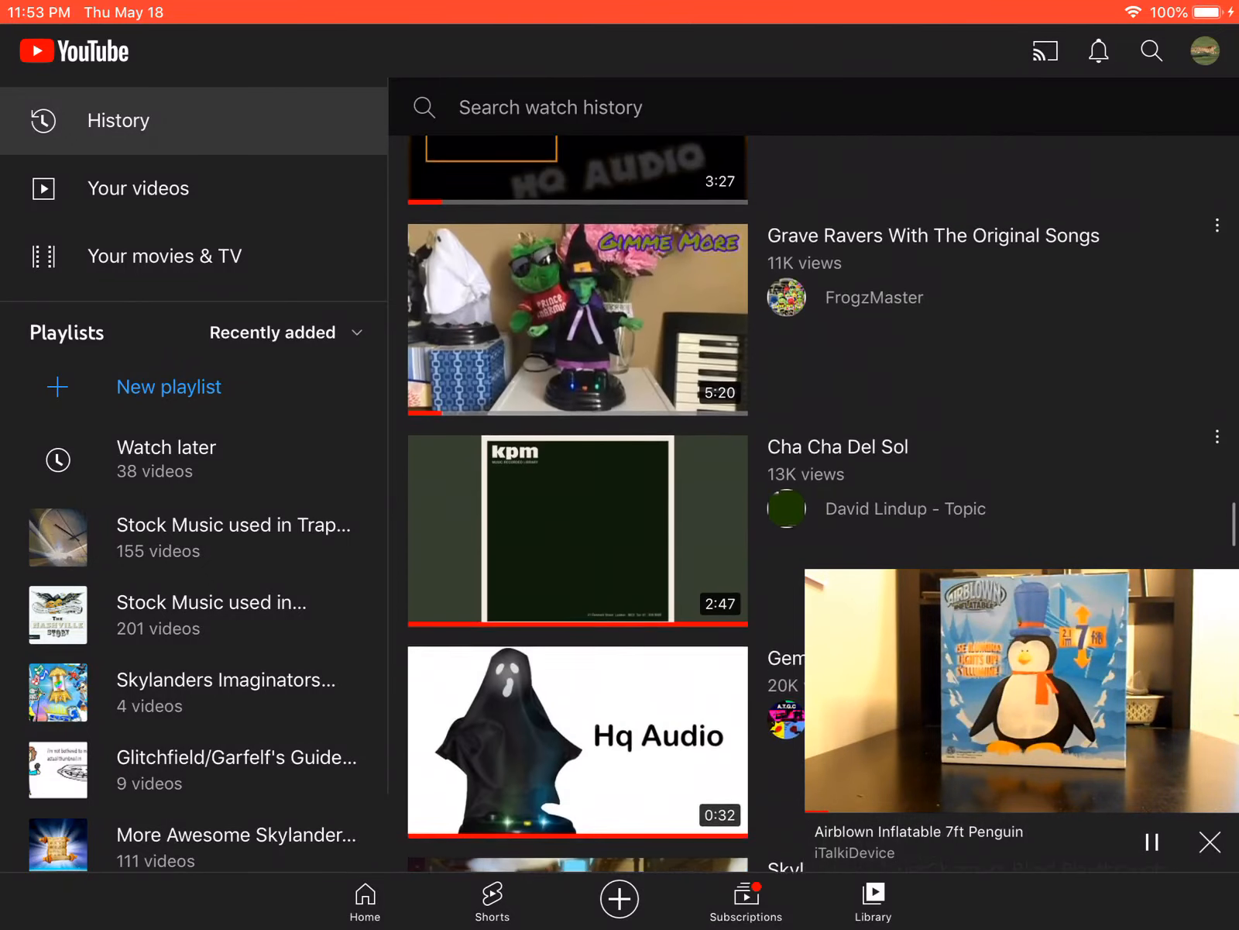
scroll(down, 3)
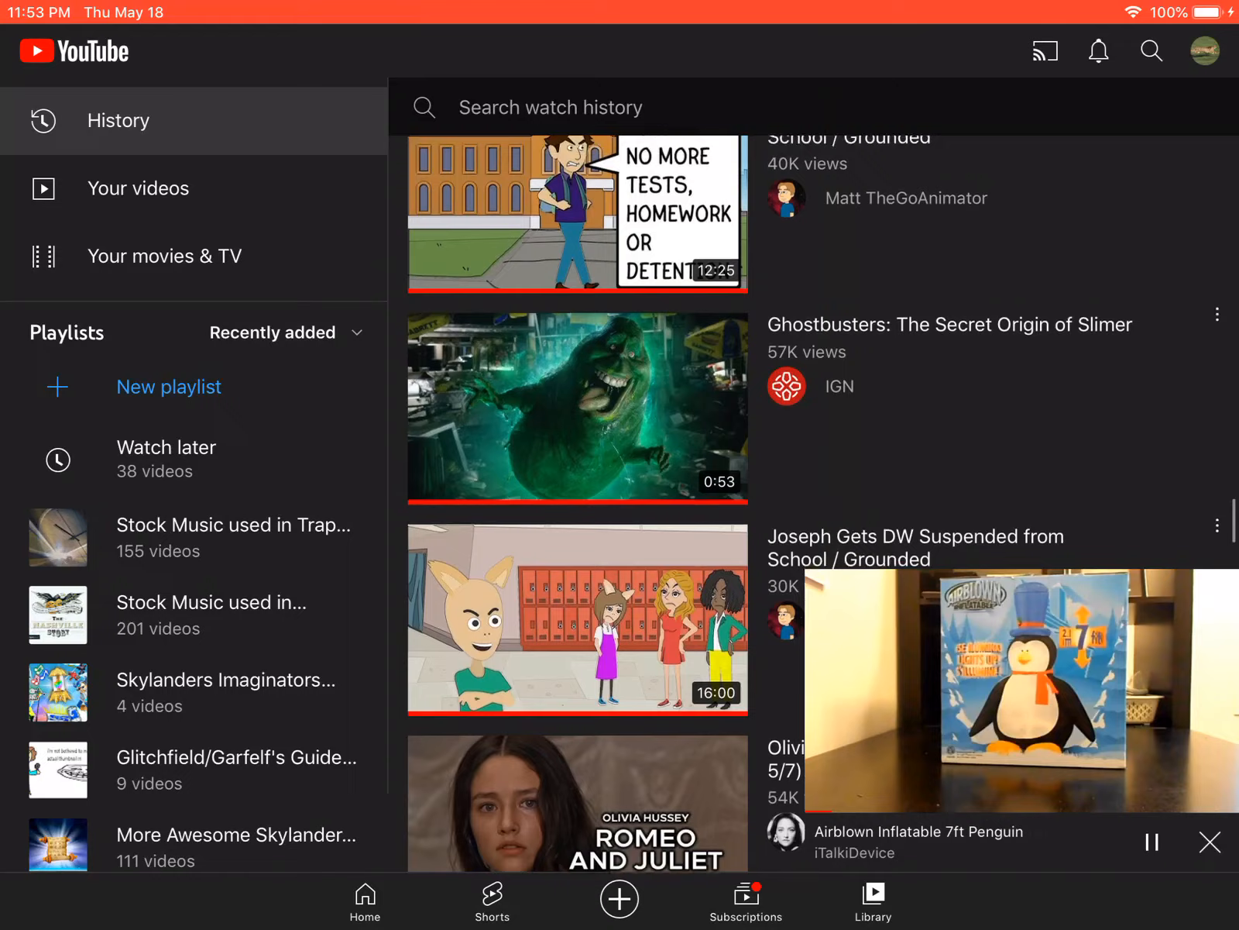
scroll(down, 3)
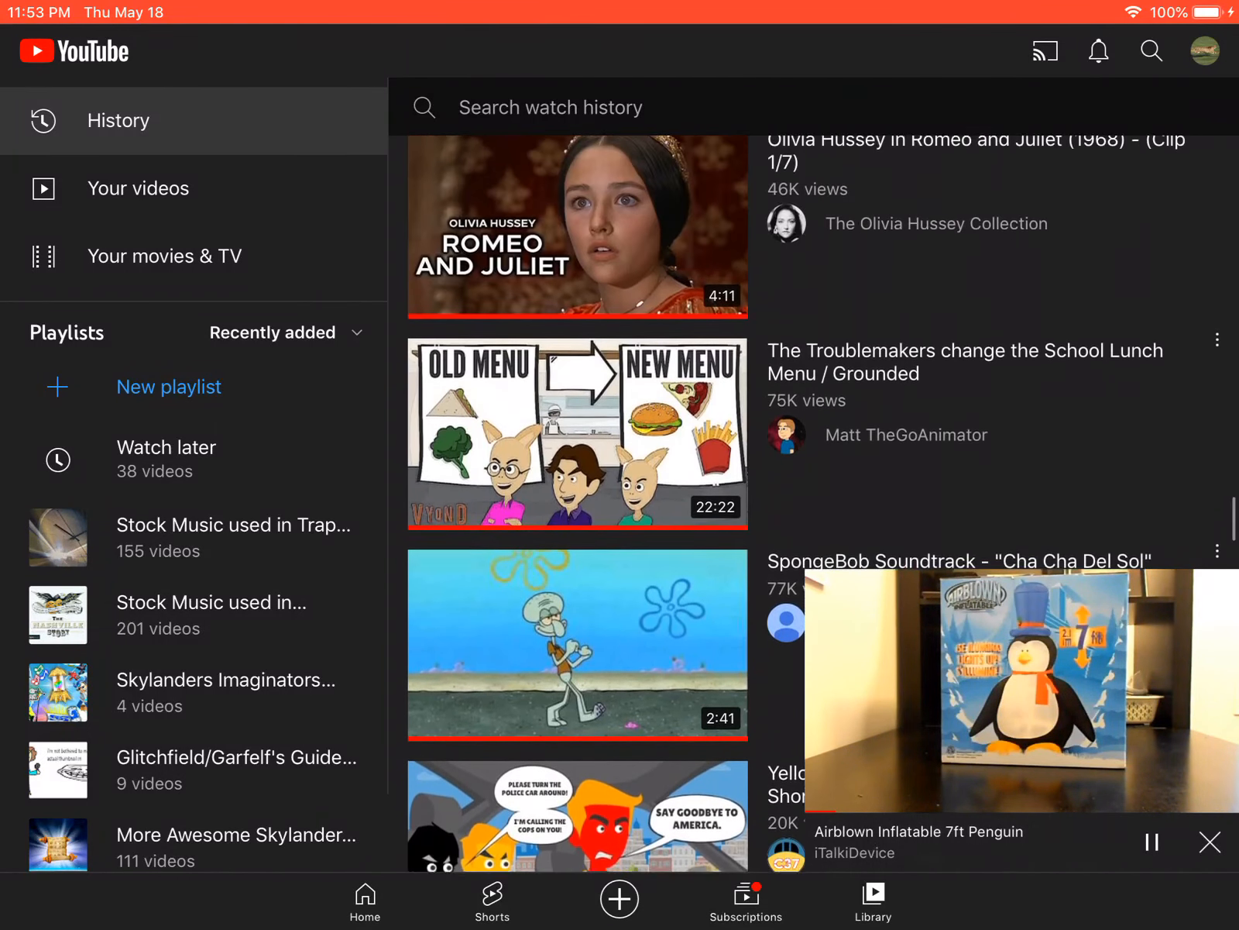
scroll(down, 3)
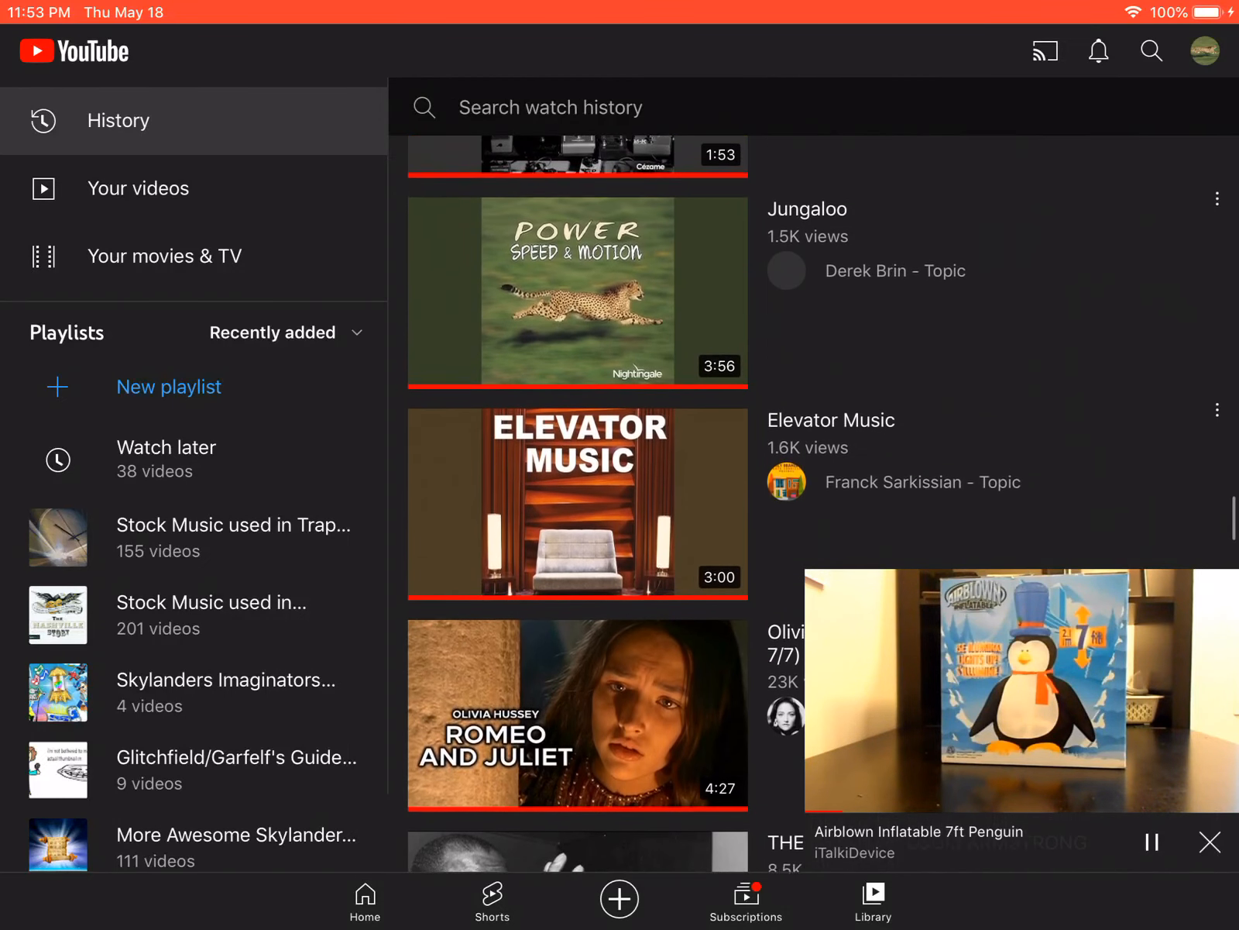
scroll(down, 3)
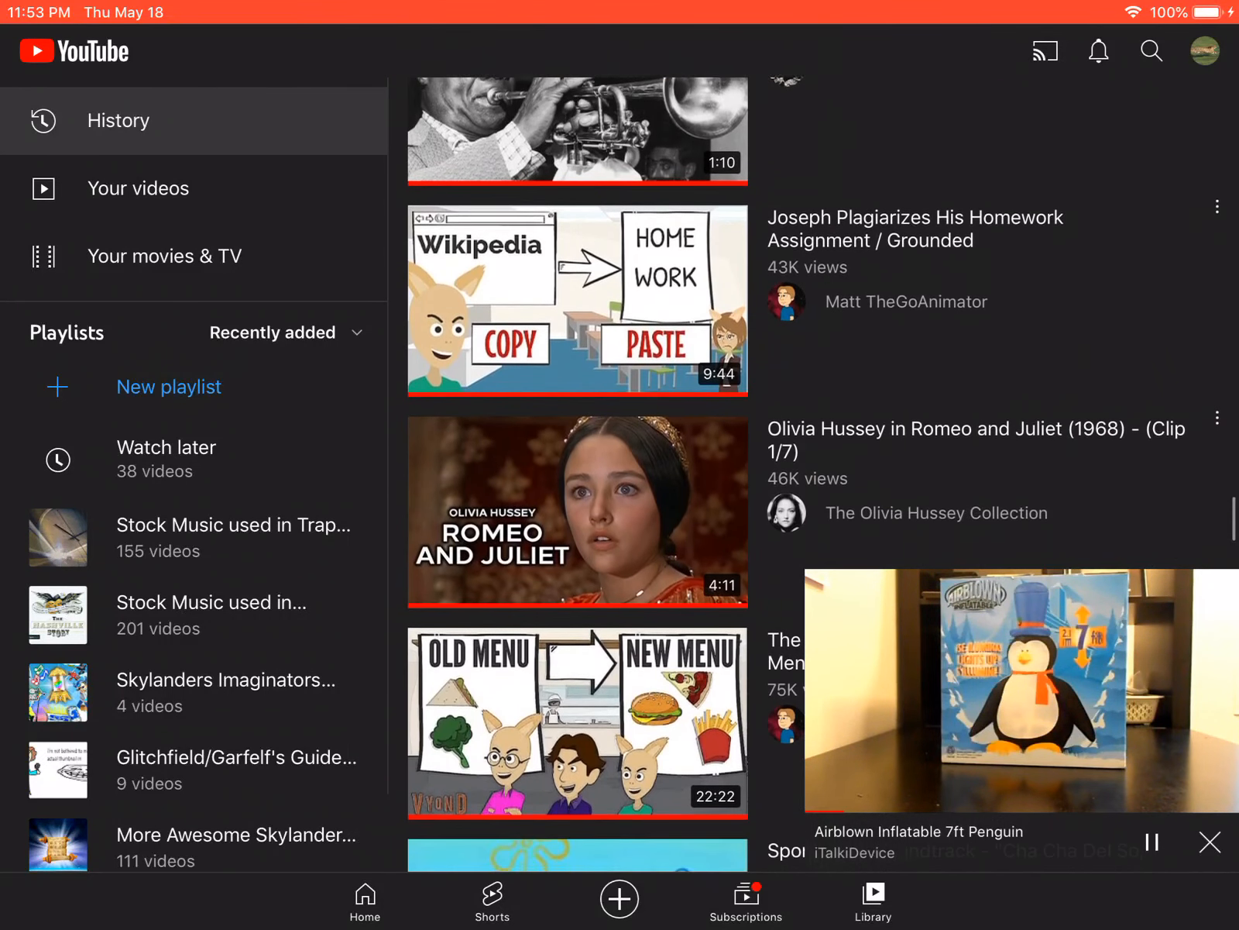
scroll(down, 3)
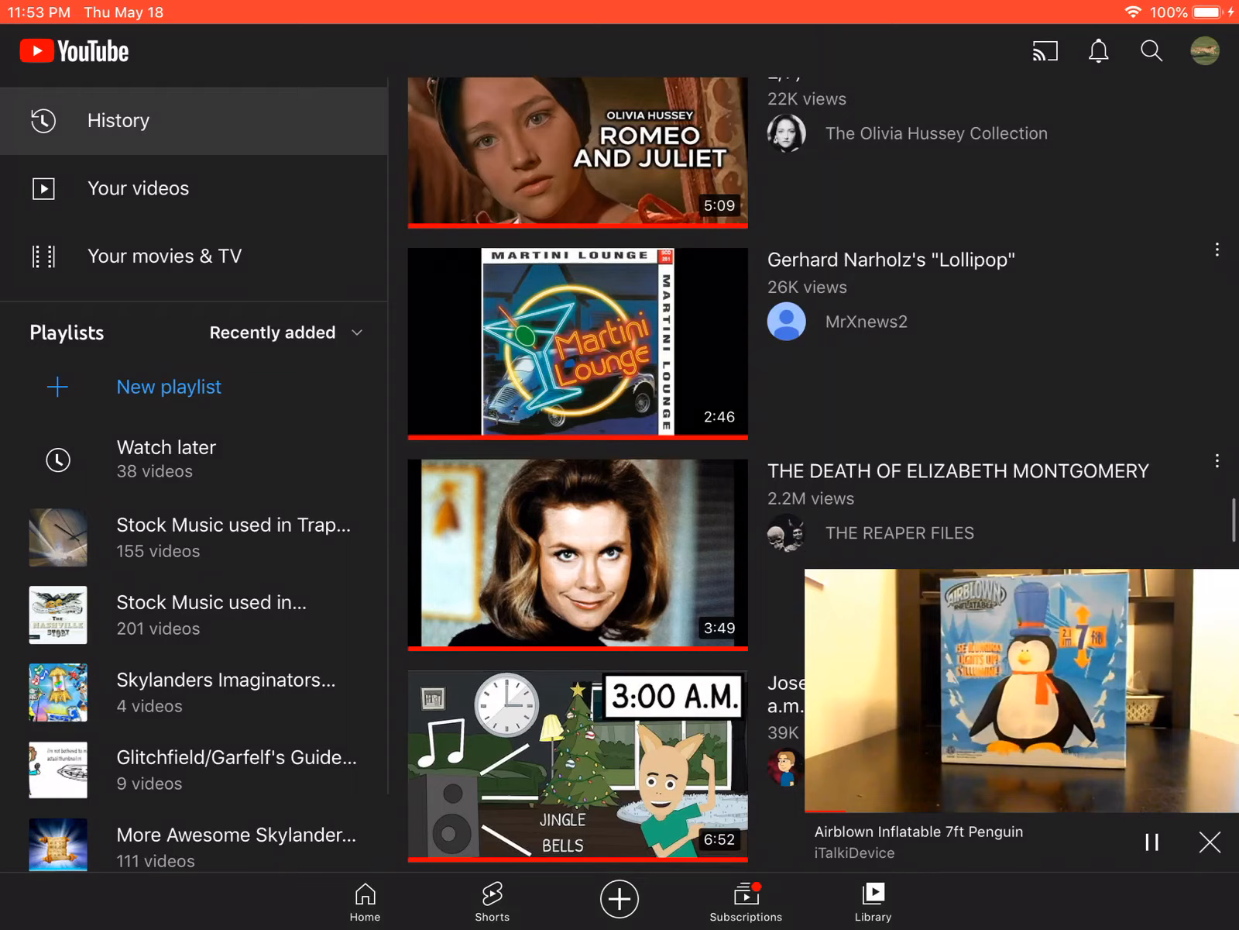
scroll(down, 3)
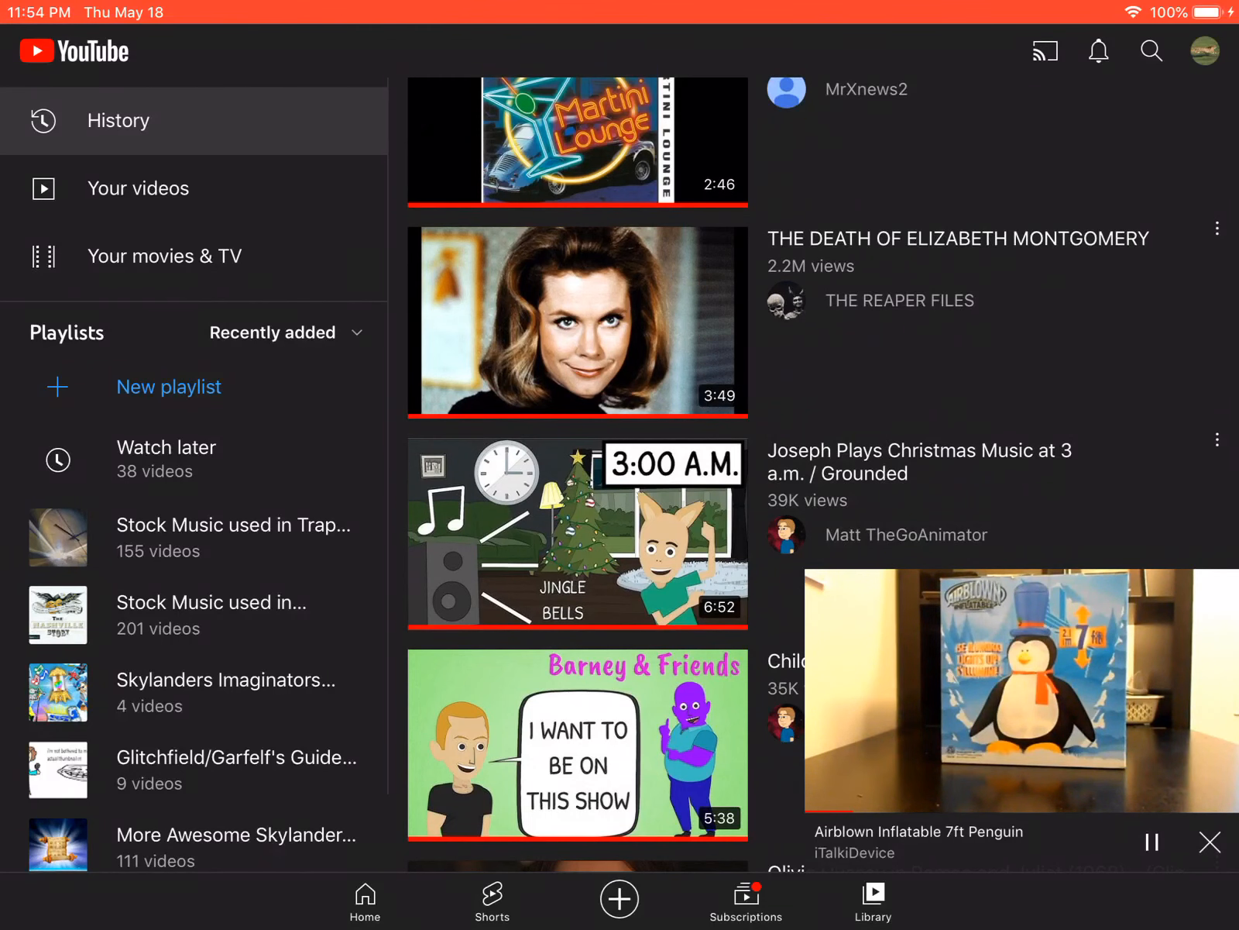
scroll(down, 3)
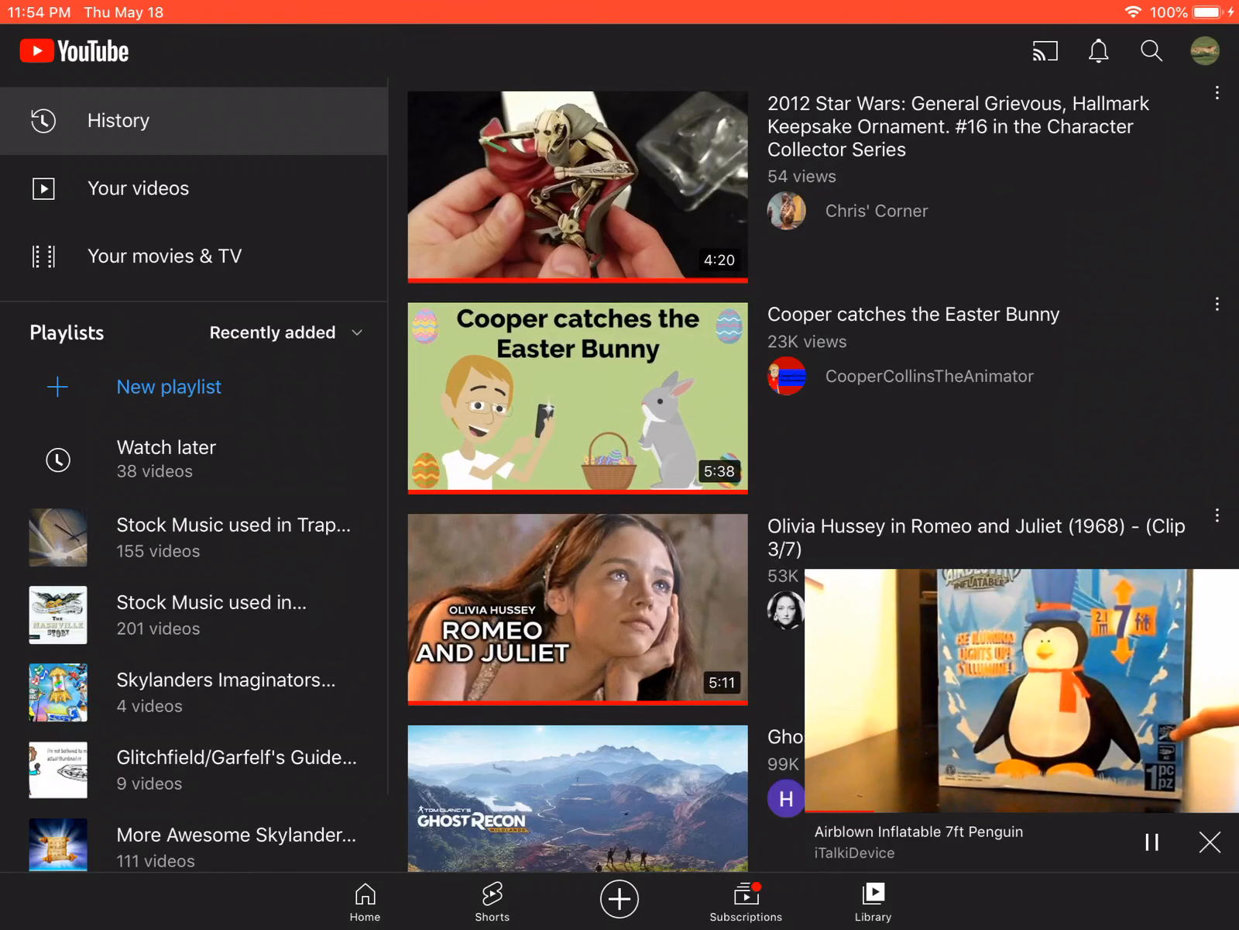
scroll(down, 3)
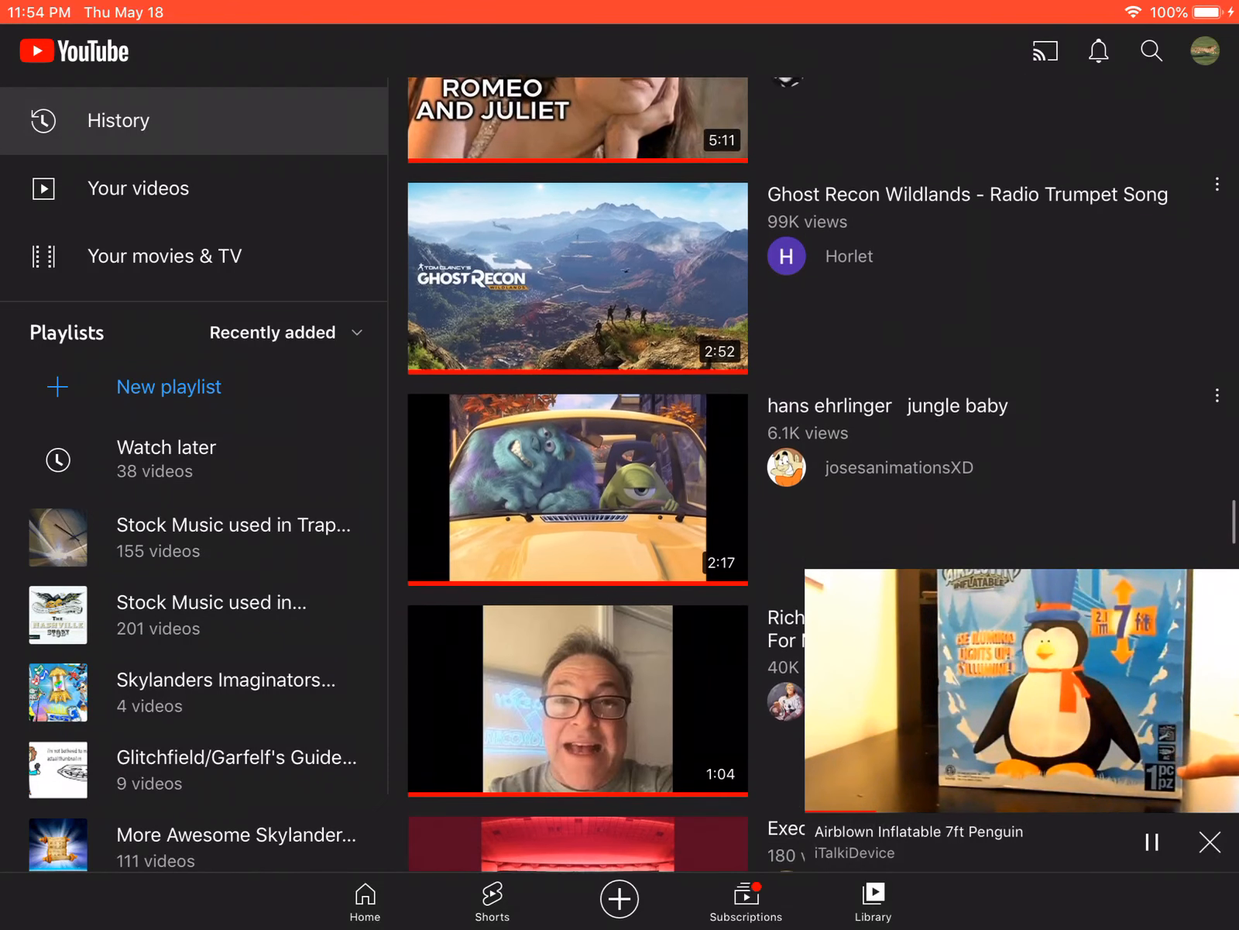
scroll(down, 3)
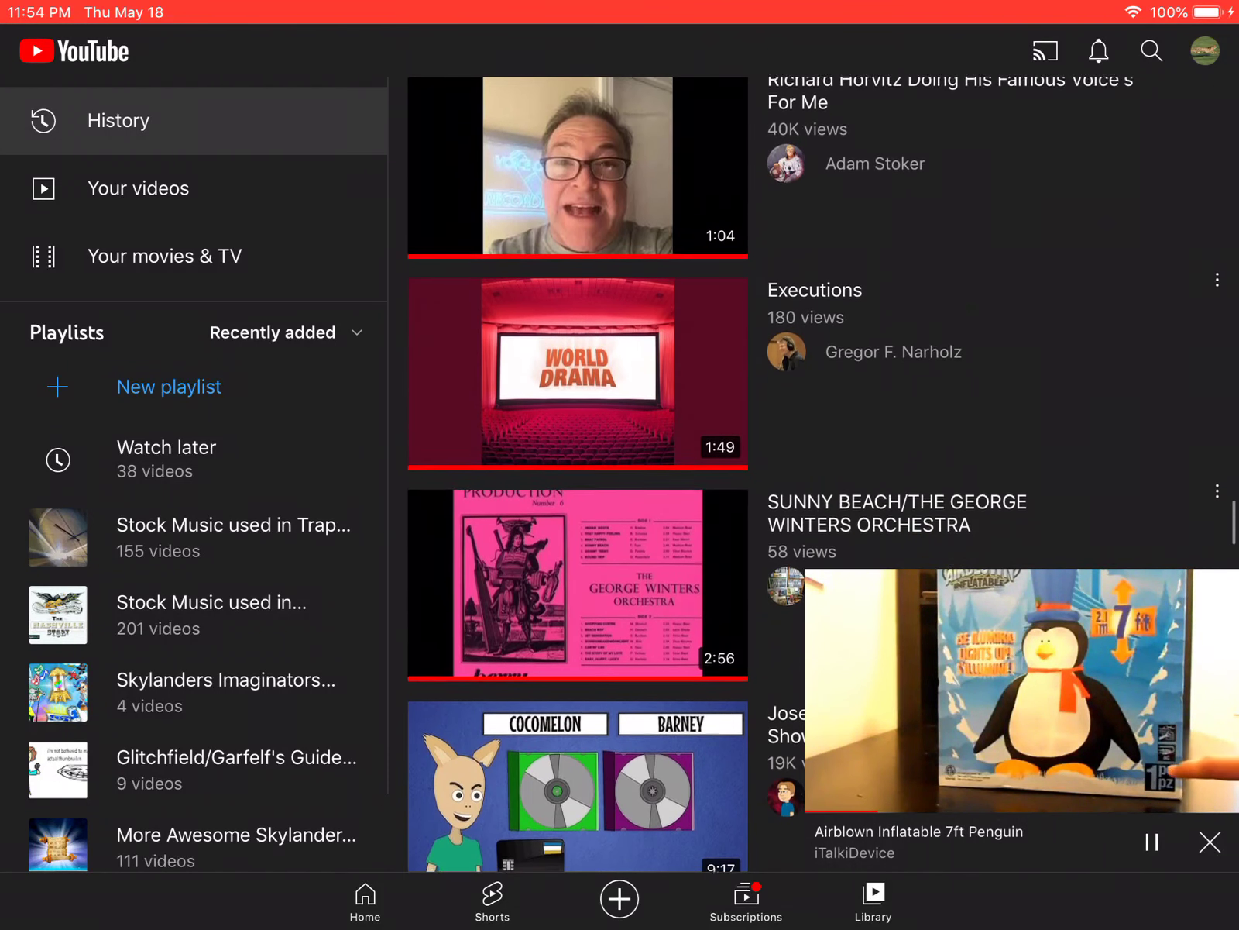
scroll(down, 3)
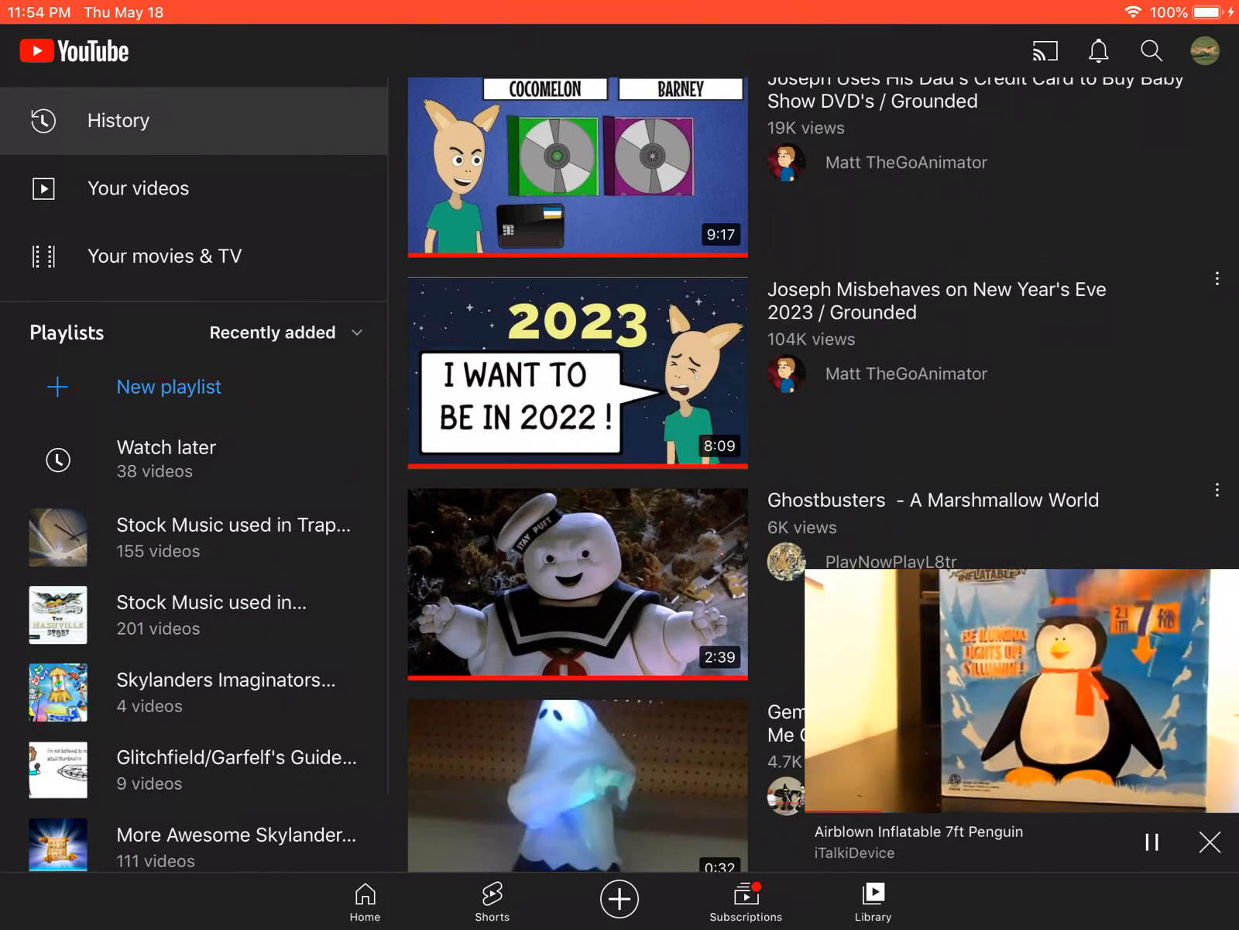
scroll(up, 3)
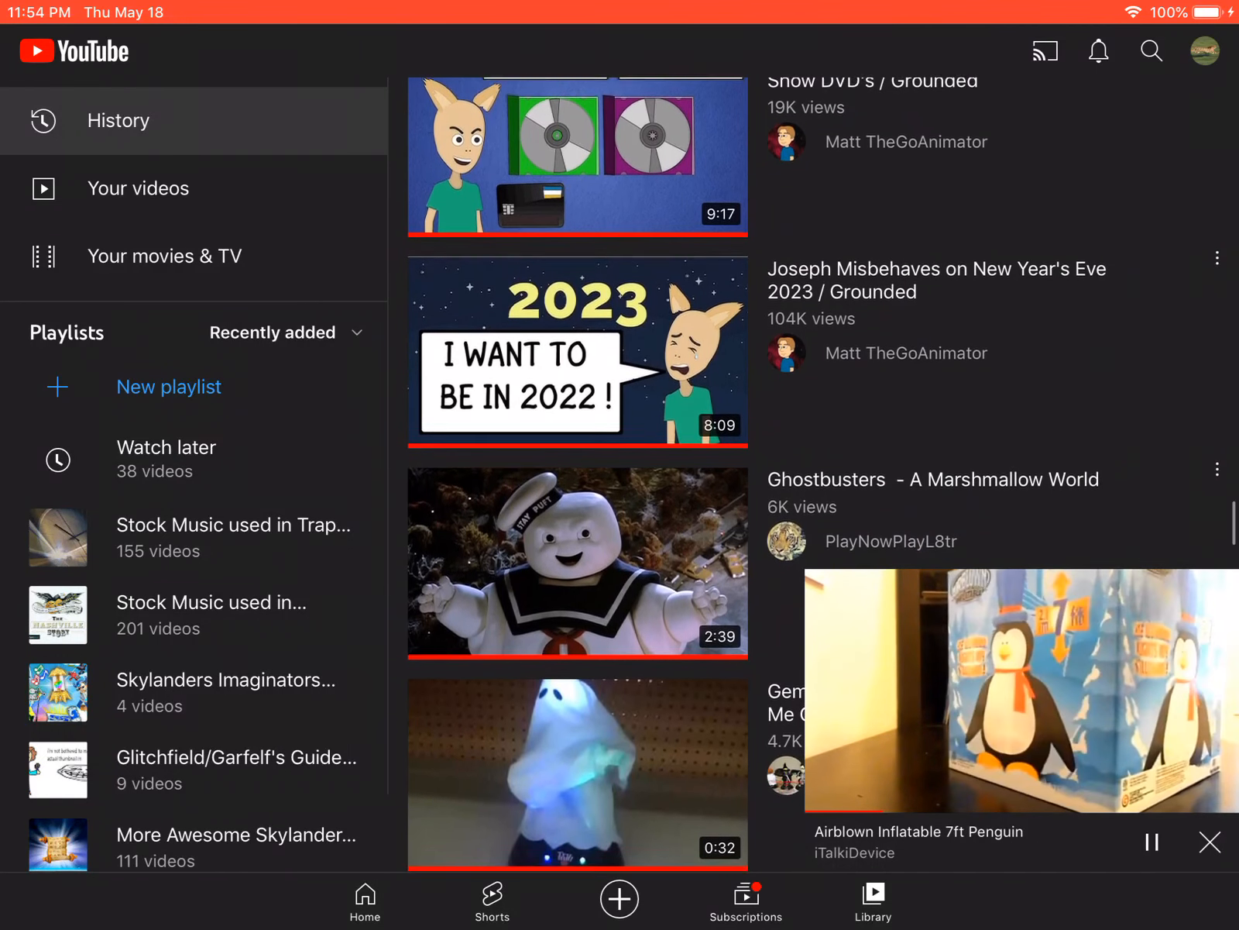
scroll(down, 3)
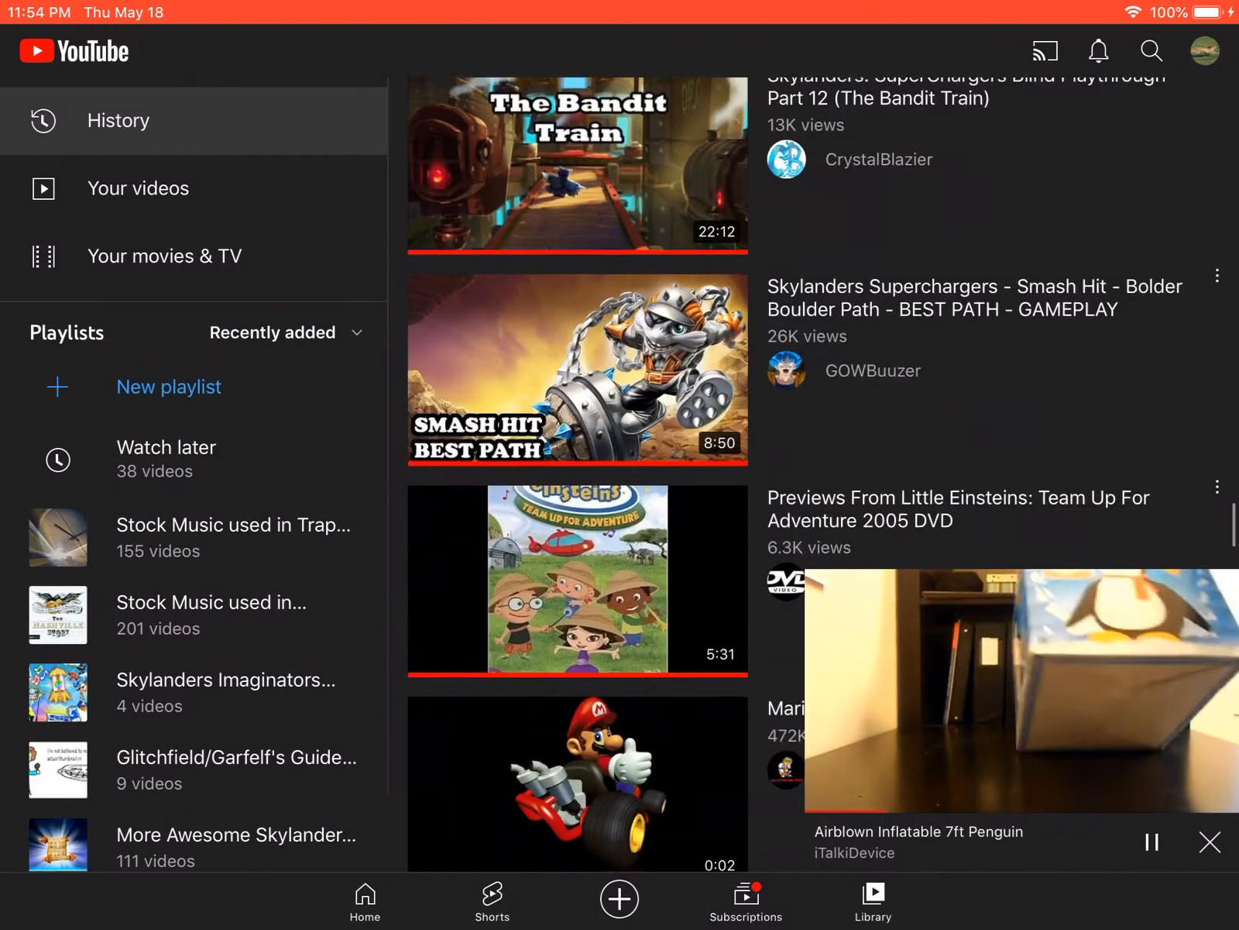
scroll(down, 3)
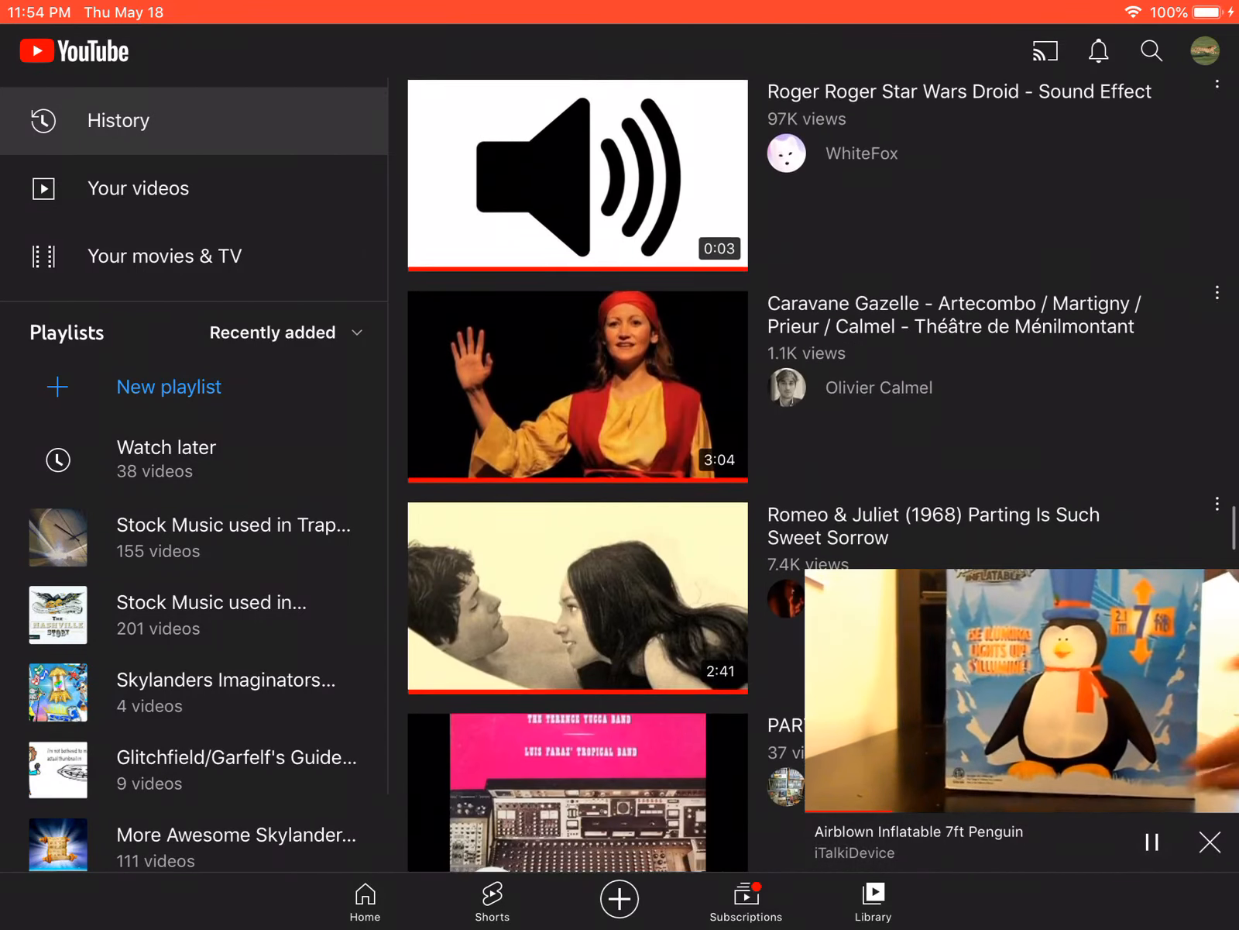
scroll(down, 3)
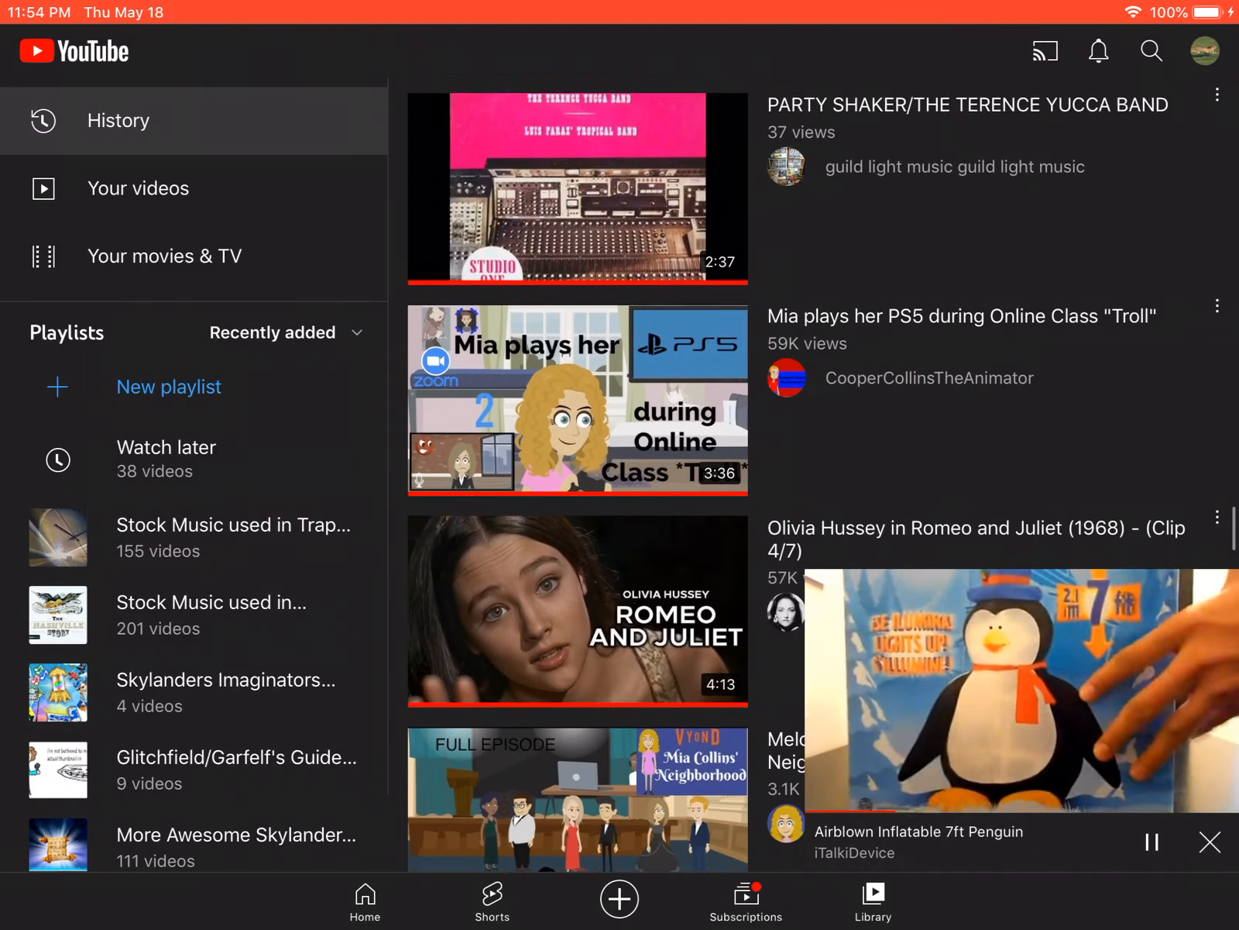
scroll(down, 3)
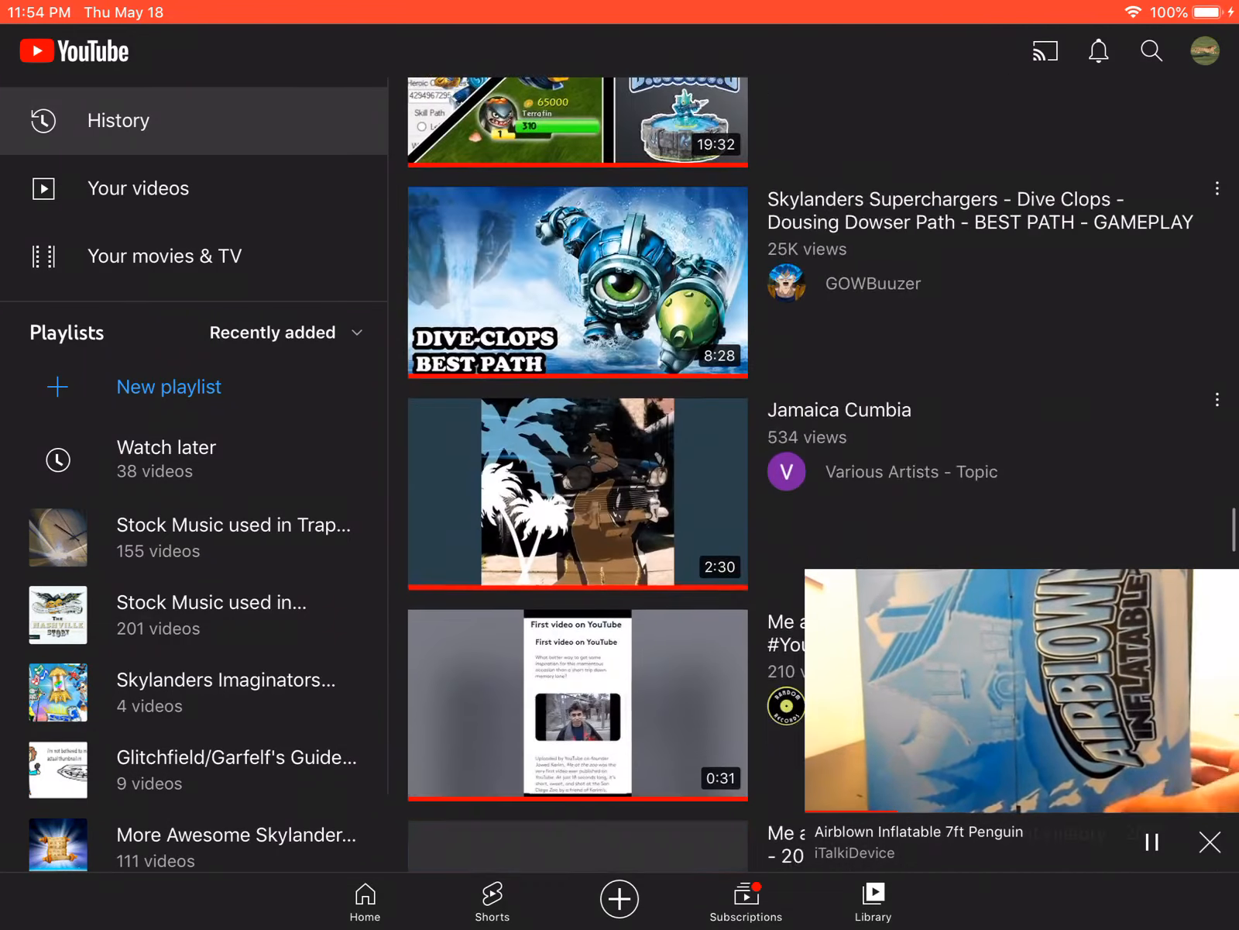
scroll(down, 3)
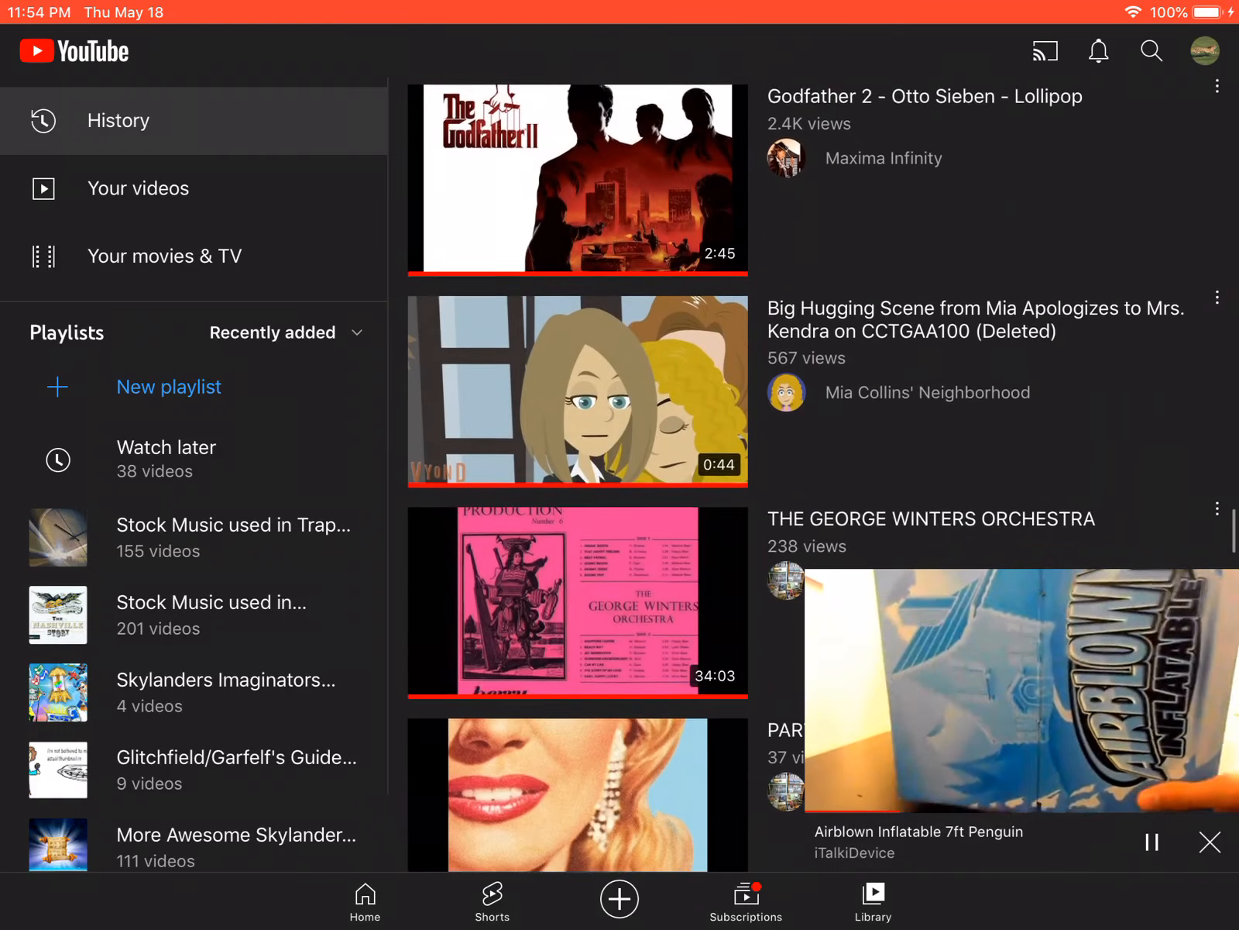
scroll(down, 3)
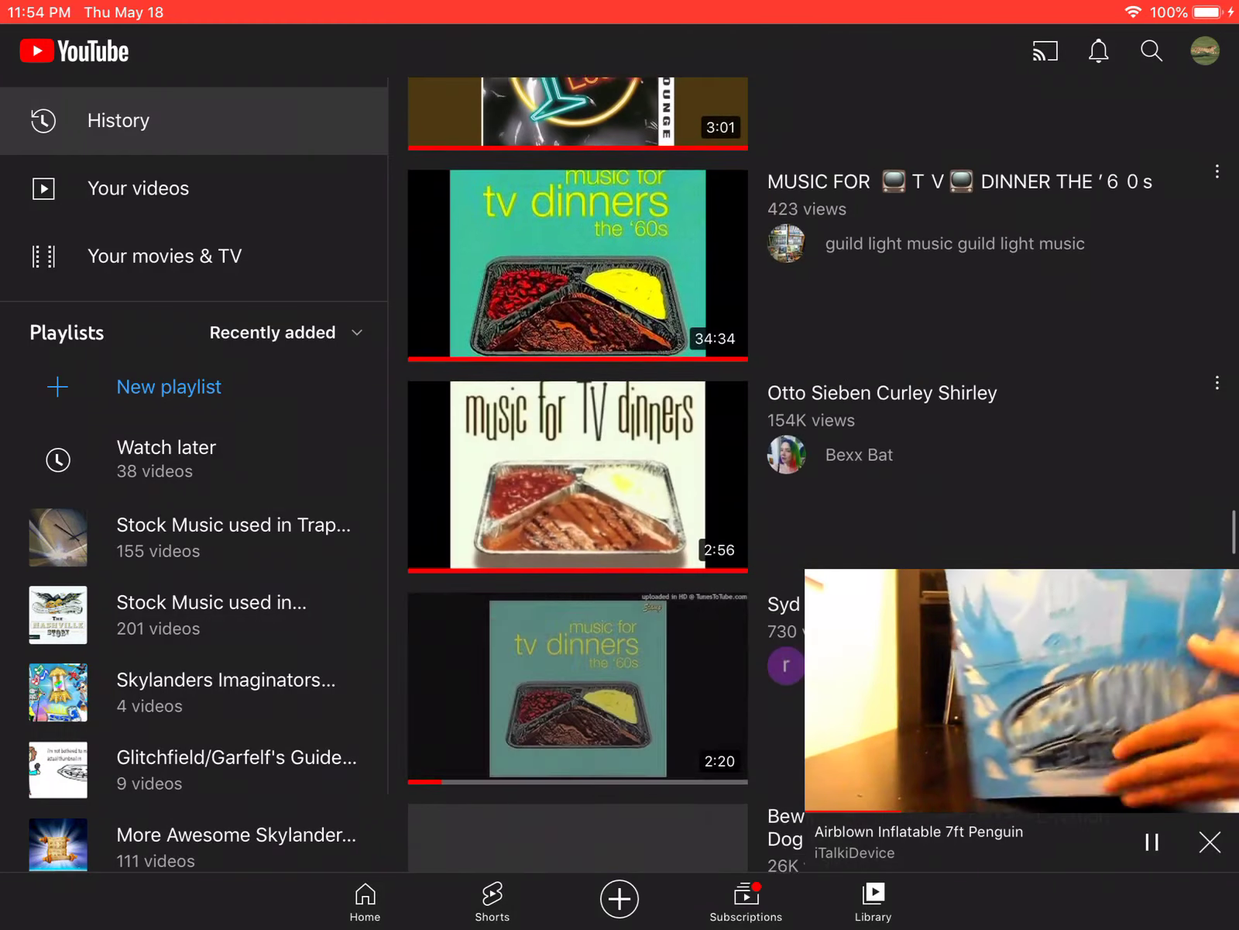
scroll(up, 3)
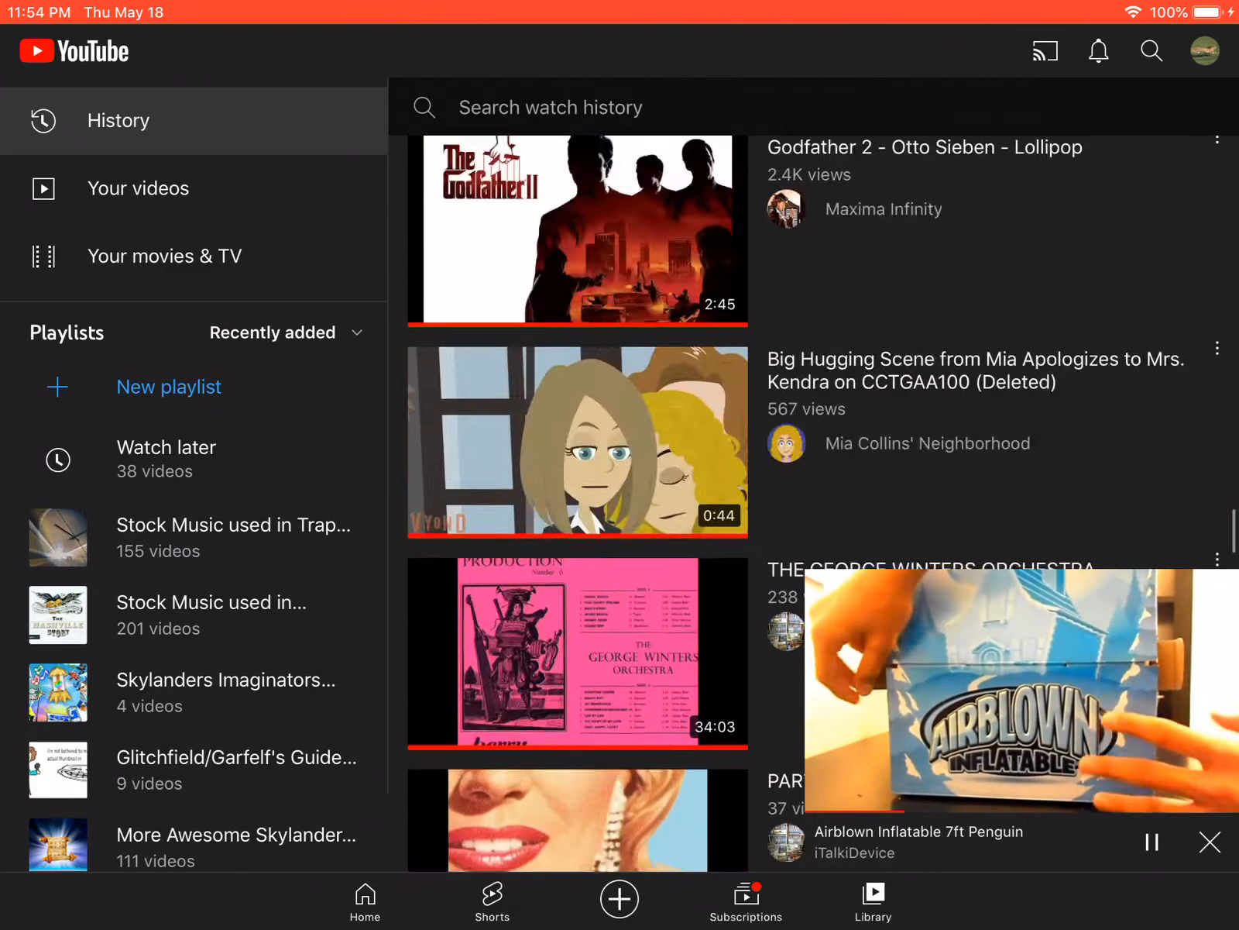
scroll(down, 3)
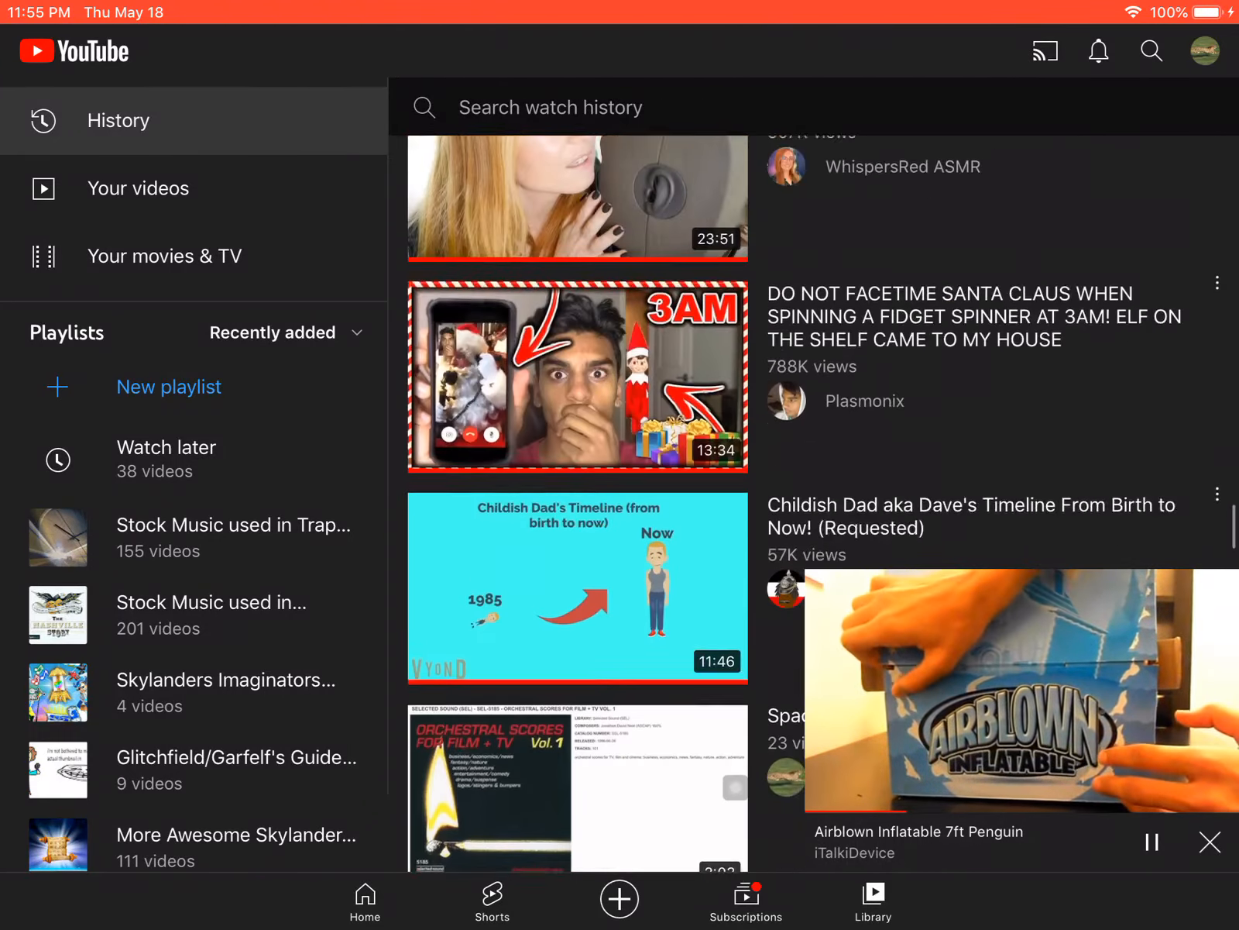
scroll(down, 3)
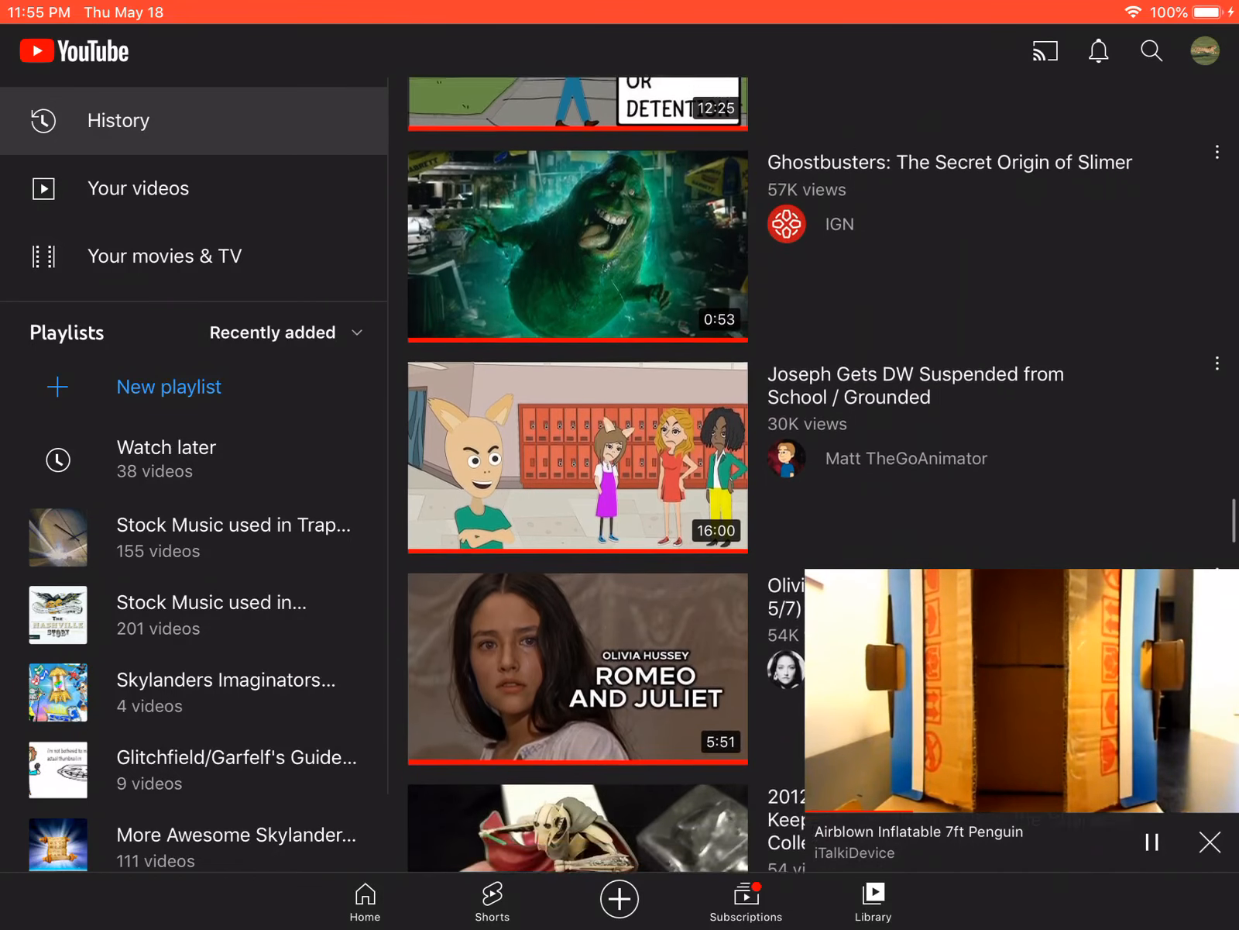
scroll(up, 3)
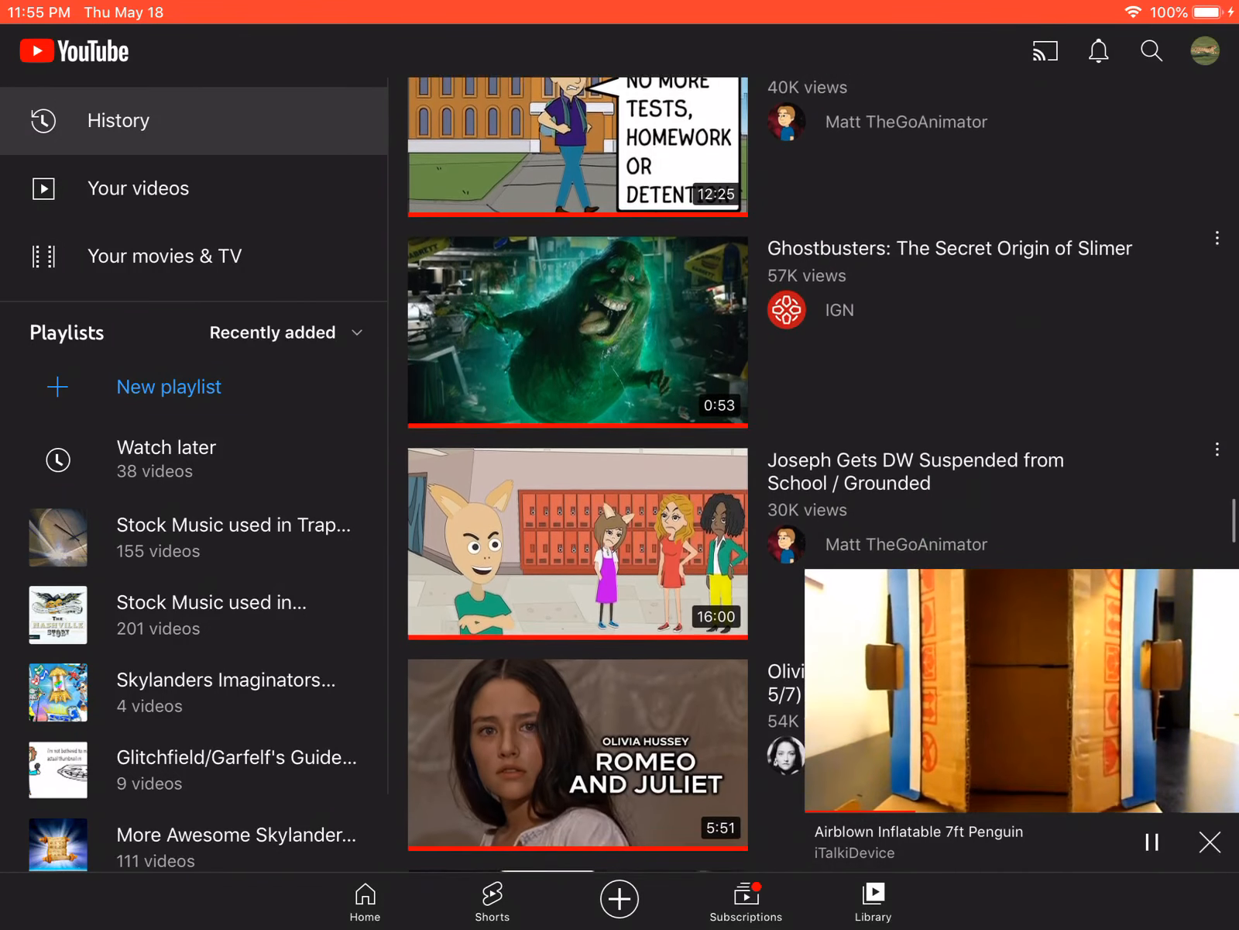
scroll(up, 3)
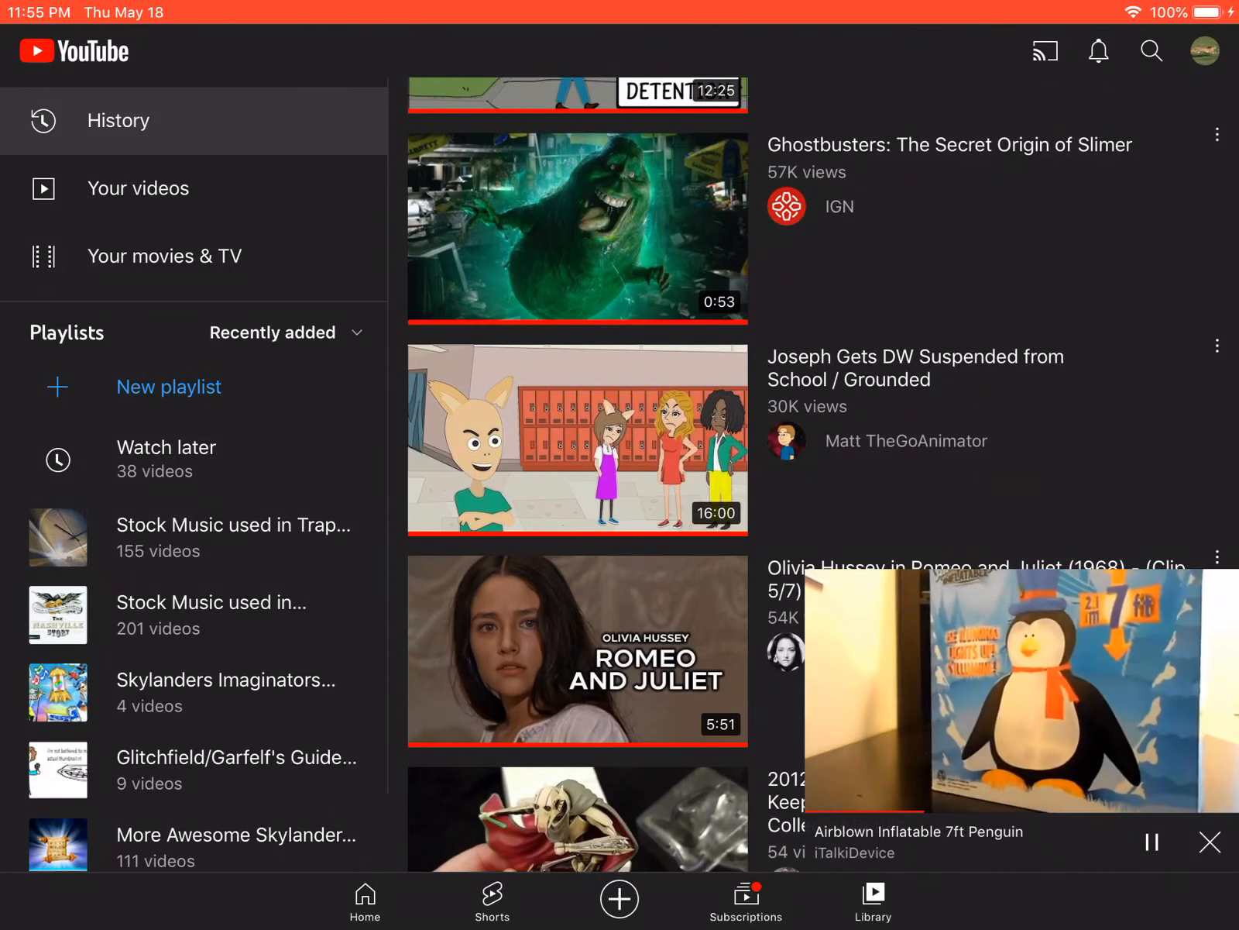
scroll(up, 3)
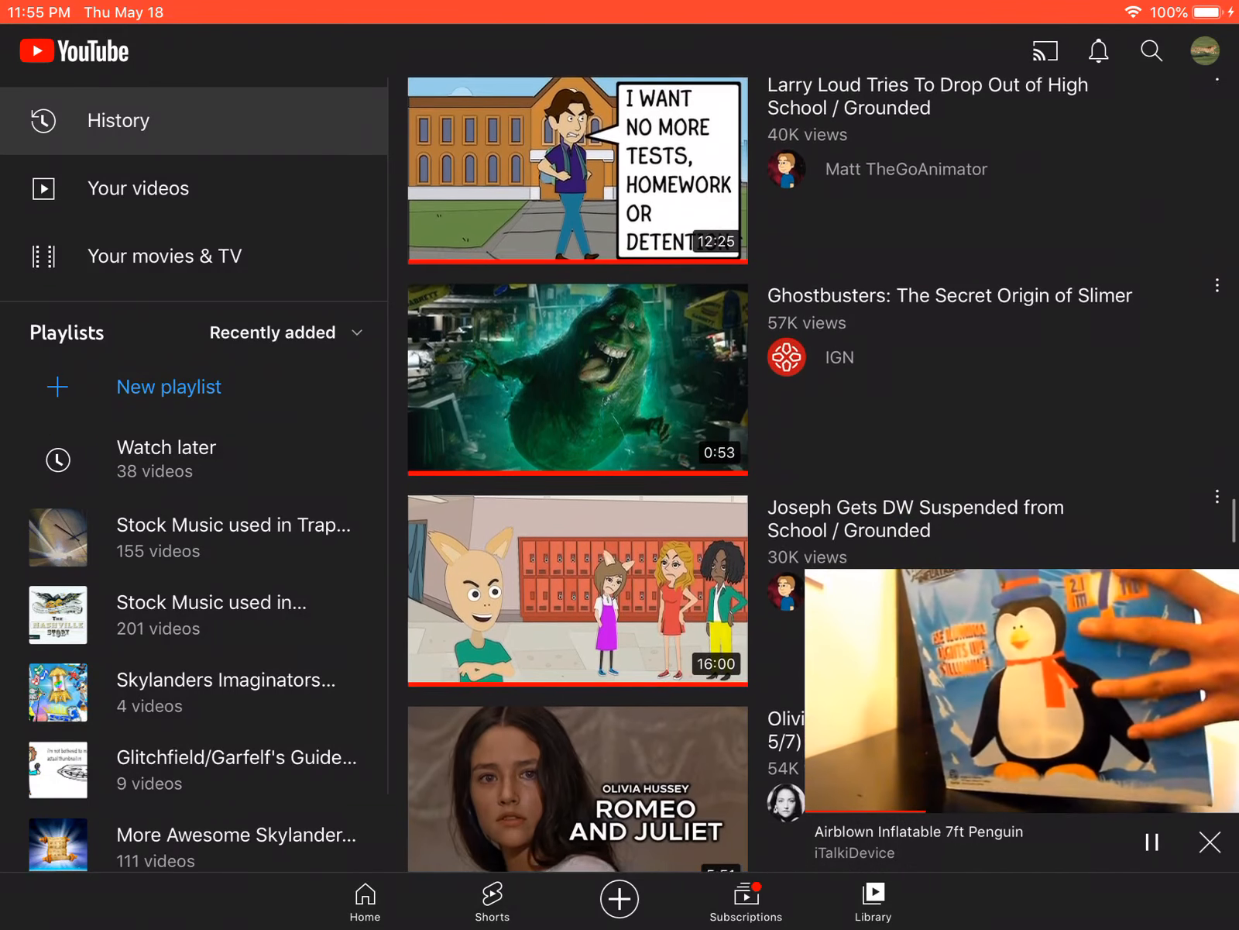
scroll(up, 3)
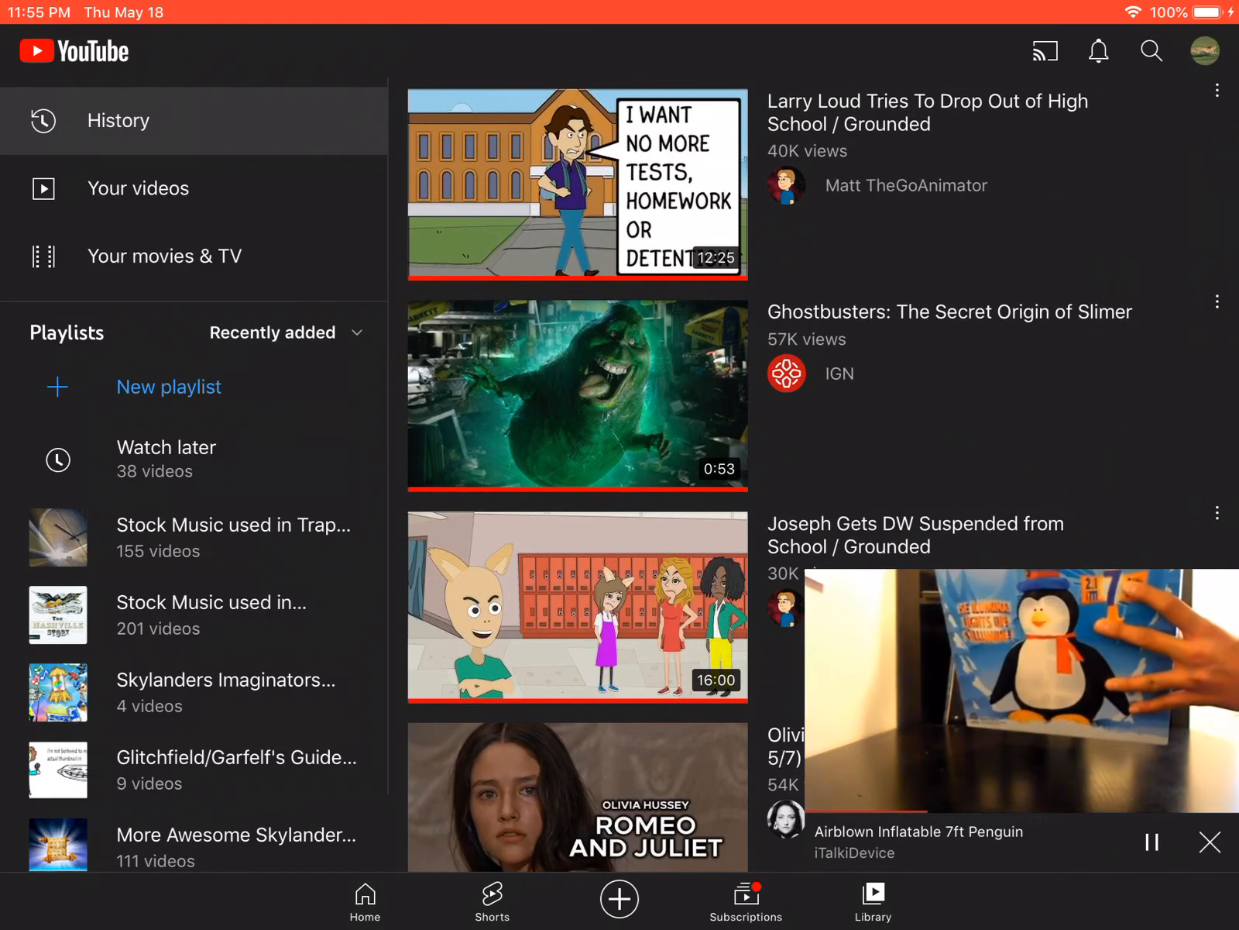